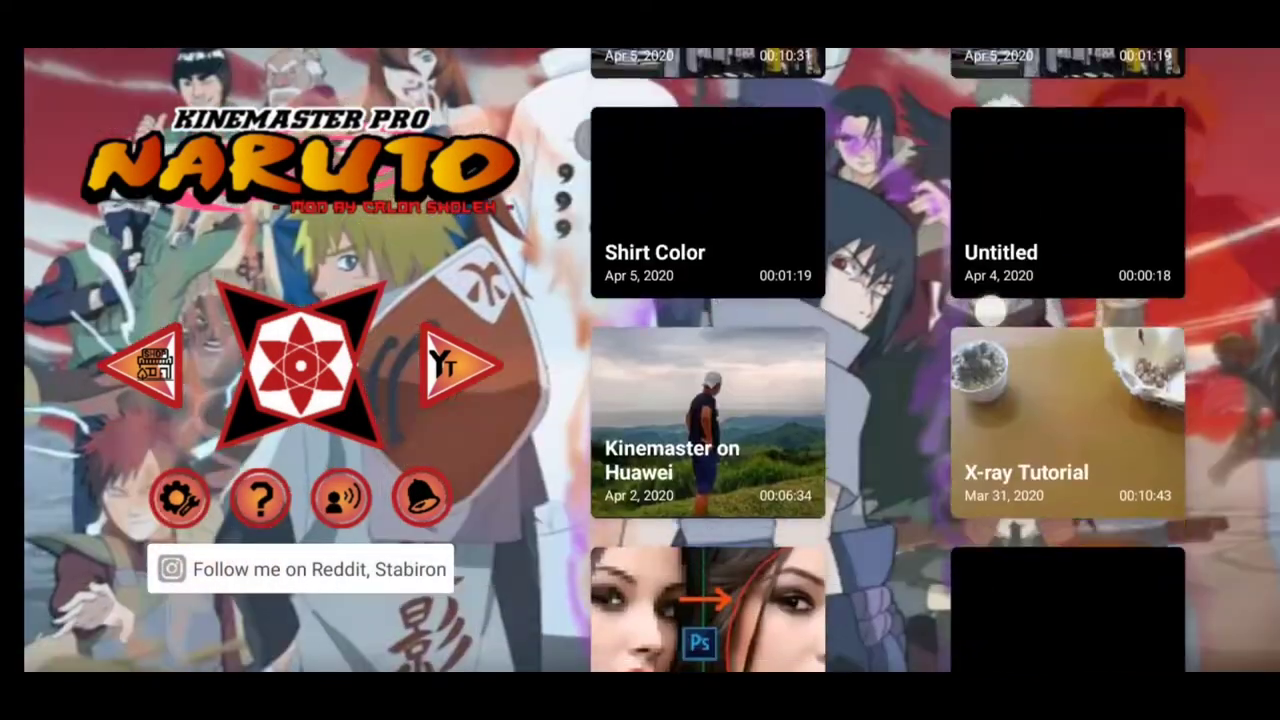
Scroll through the saved projects list before starting a new project.
{"action": "scroll", "scroll_direction": "down", "scroll_amount": 3}
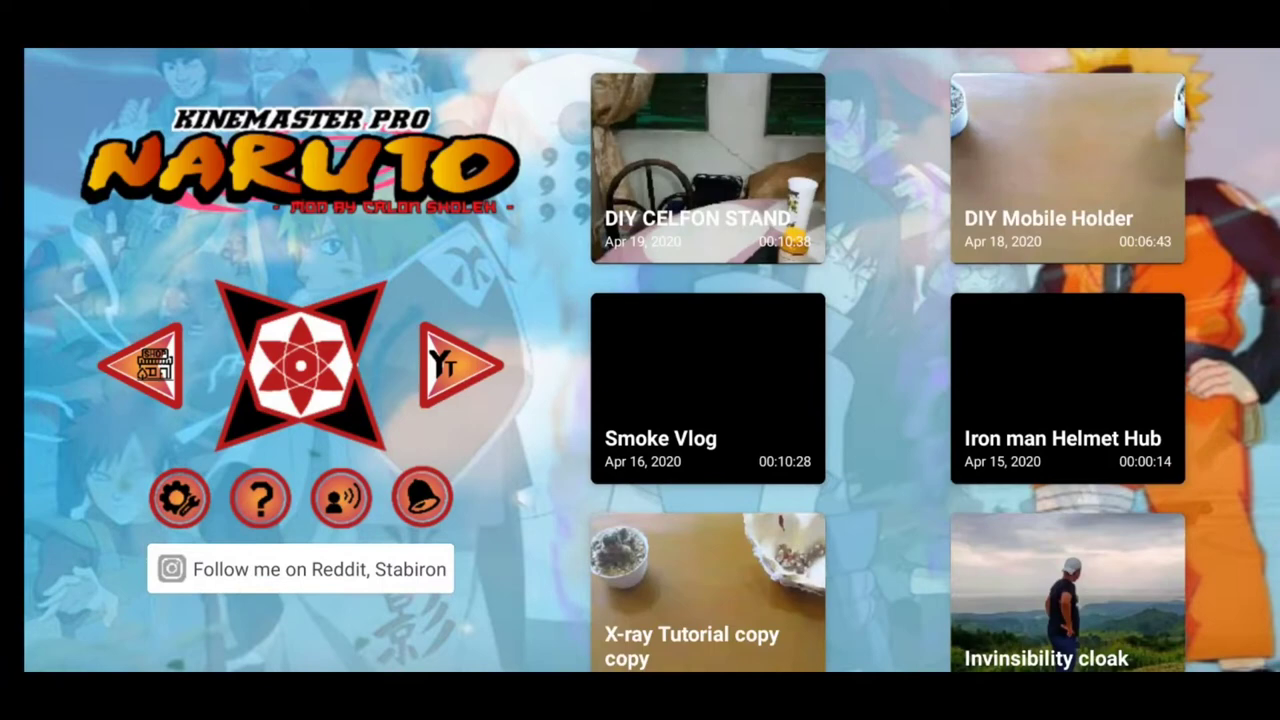
{"action": "scroll", "scroll_direction": "down", "scroll_amount": 3}
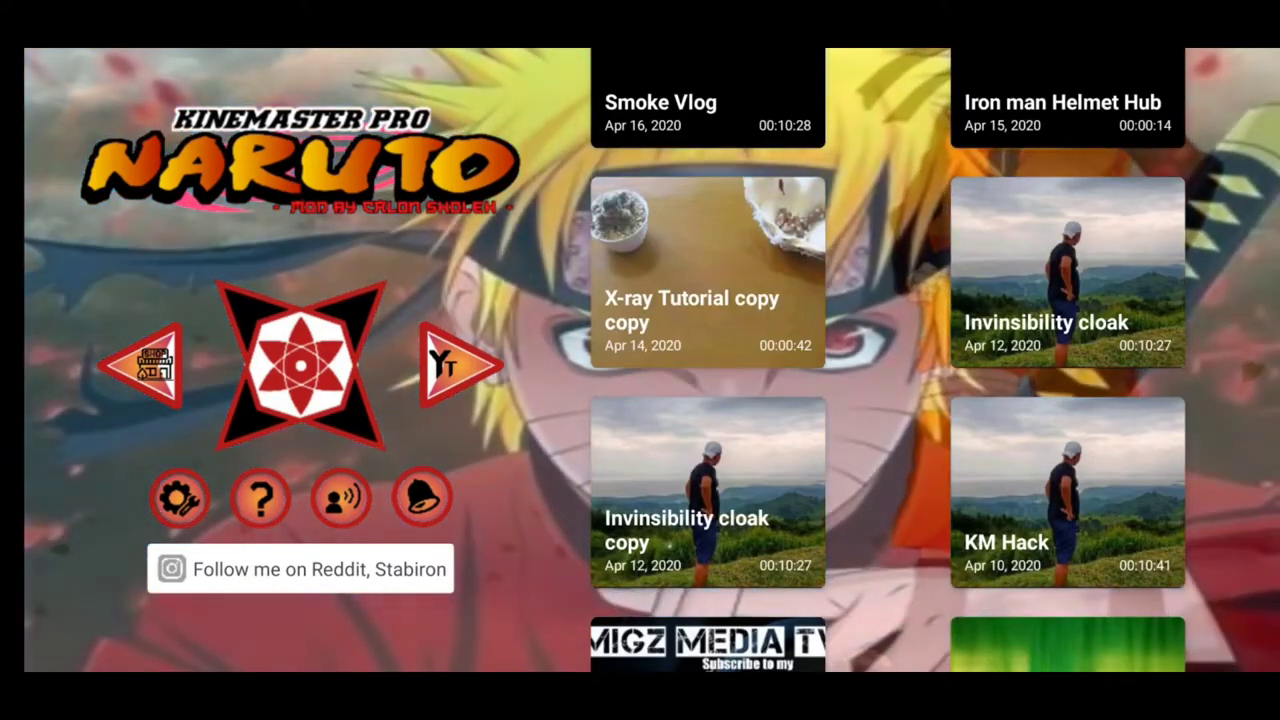
{"action": "scroll", "scroll_direction": "down", "scroll_amount": 3}
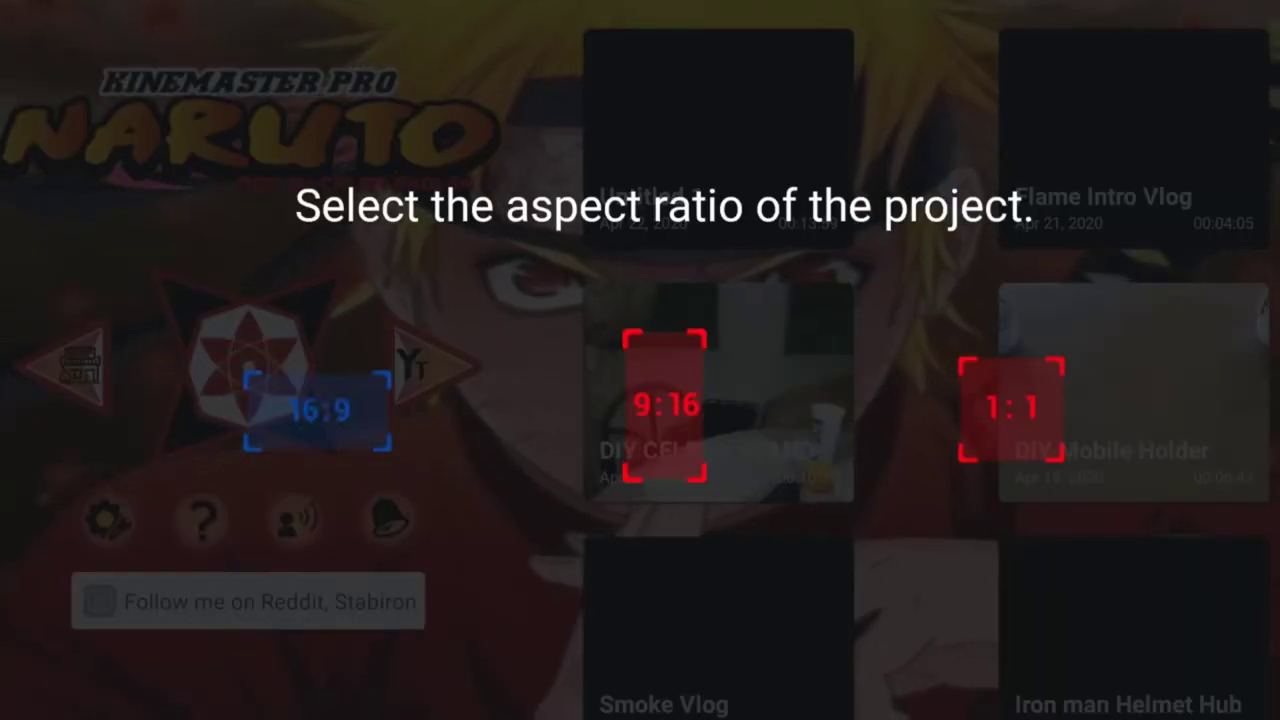
Create a 16:9 project with a solid black background clip and lengthen it.
{"action": "left_click", "coordinate": [316, 408]}
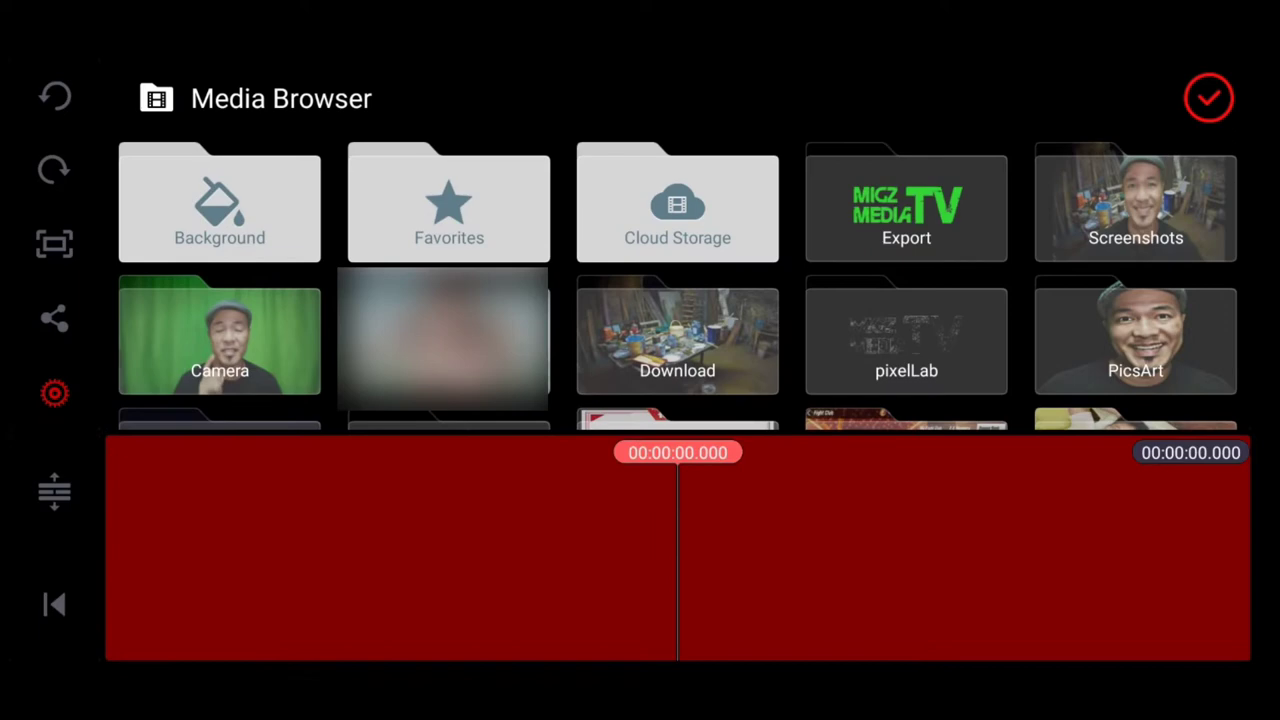
{"action": "left_click", "coordinate": [220, 204]}
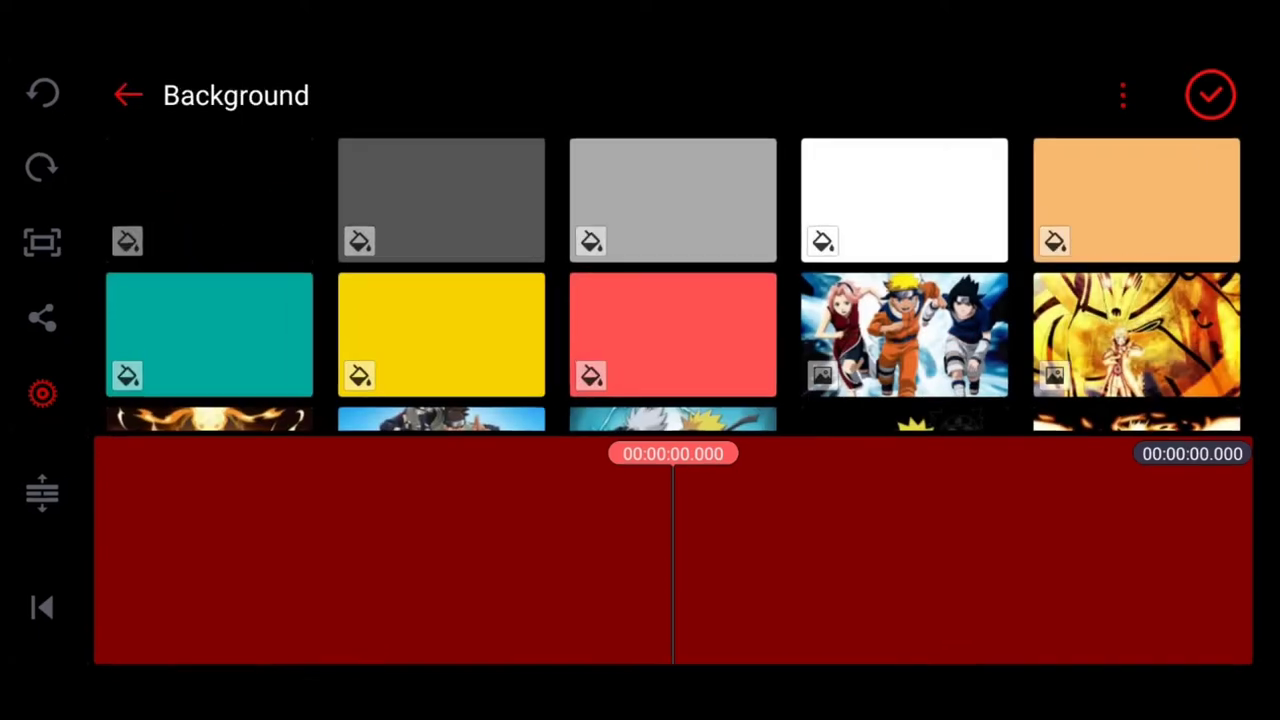
{"action": "left_click", "coordinate": [208, 200]}
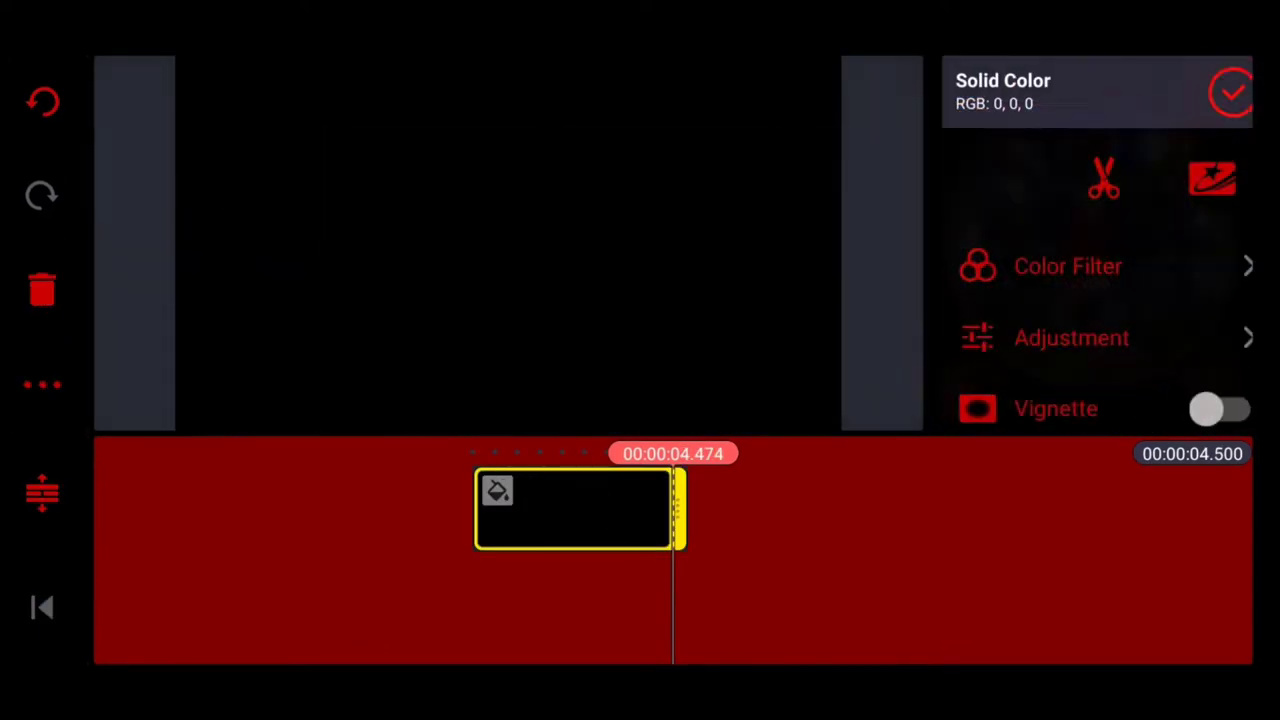
{"action": "left_click_drag", "start_coordinate": [680, 510], "coordinate": [790, 540]}
{"action": "type", "text": "MIGZ"}
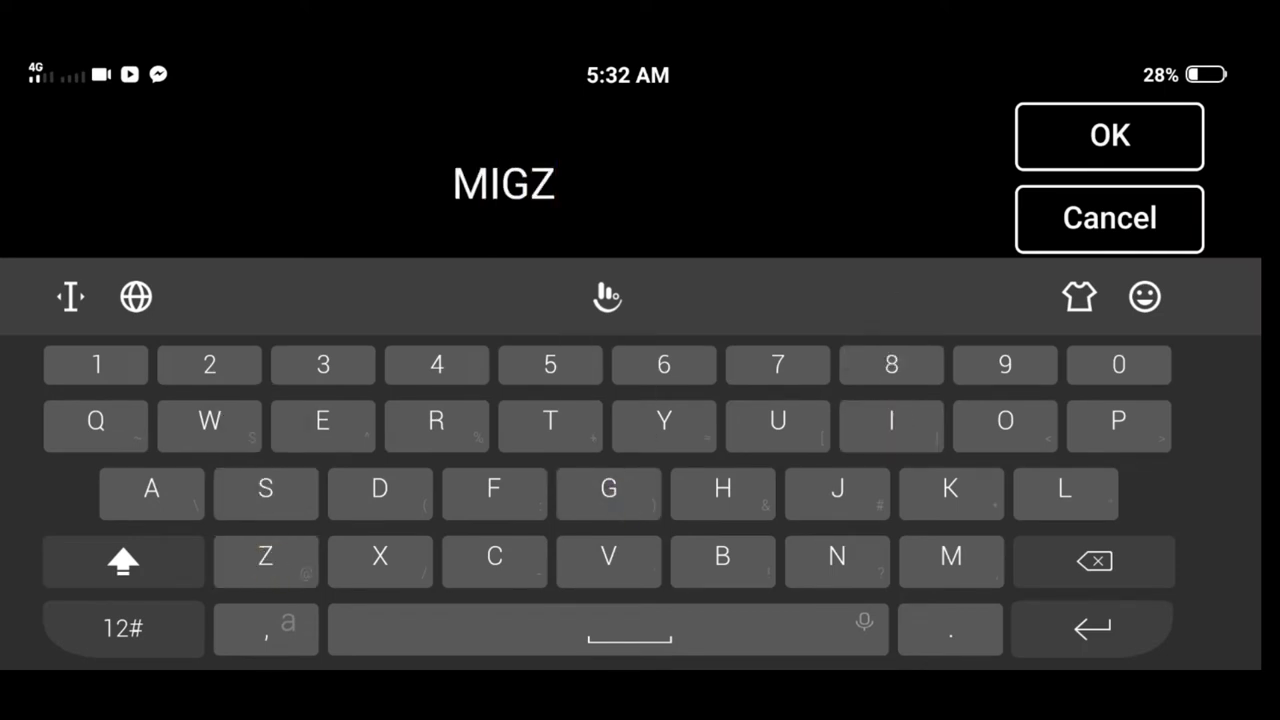
Confirm the MIGZ title, give it a grunge font, and select it for duplication.
{"action": "left_click", "coordinate": [1108, 136]}
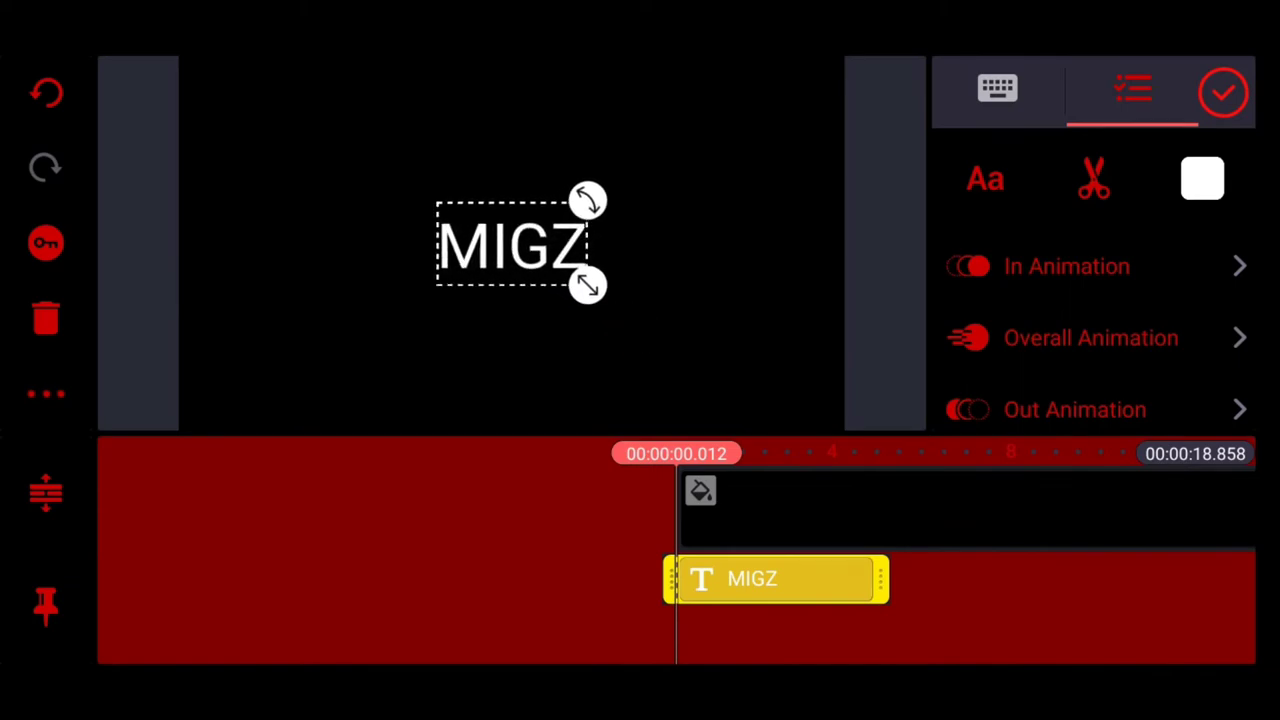
{"action": "left_click", "coordinate": [984, 178]}
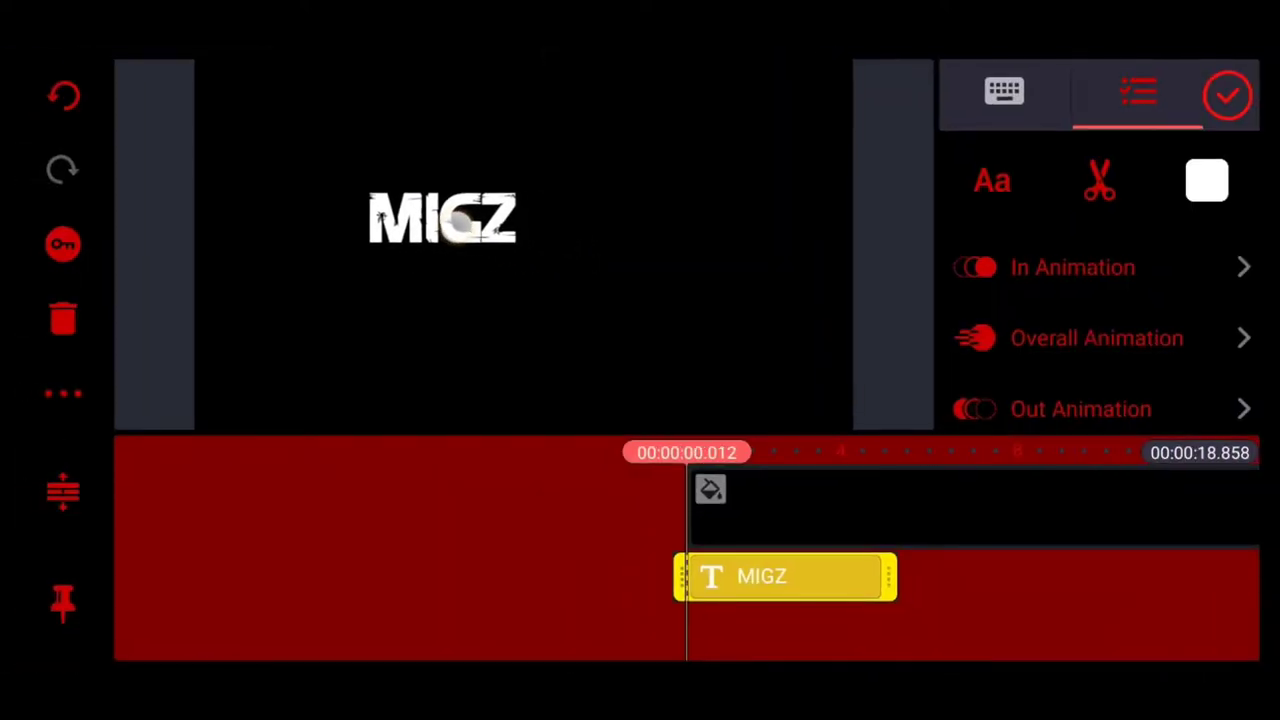
{"action": "left_click", "coordinate": [444, 216]}
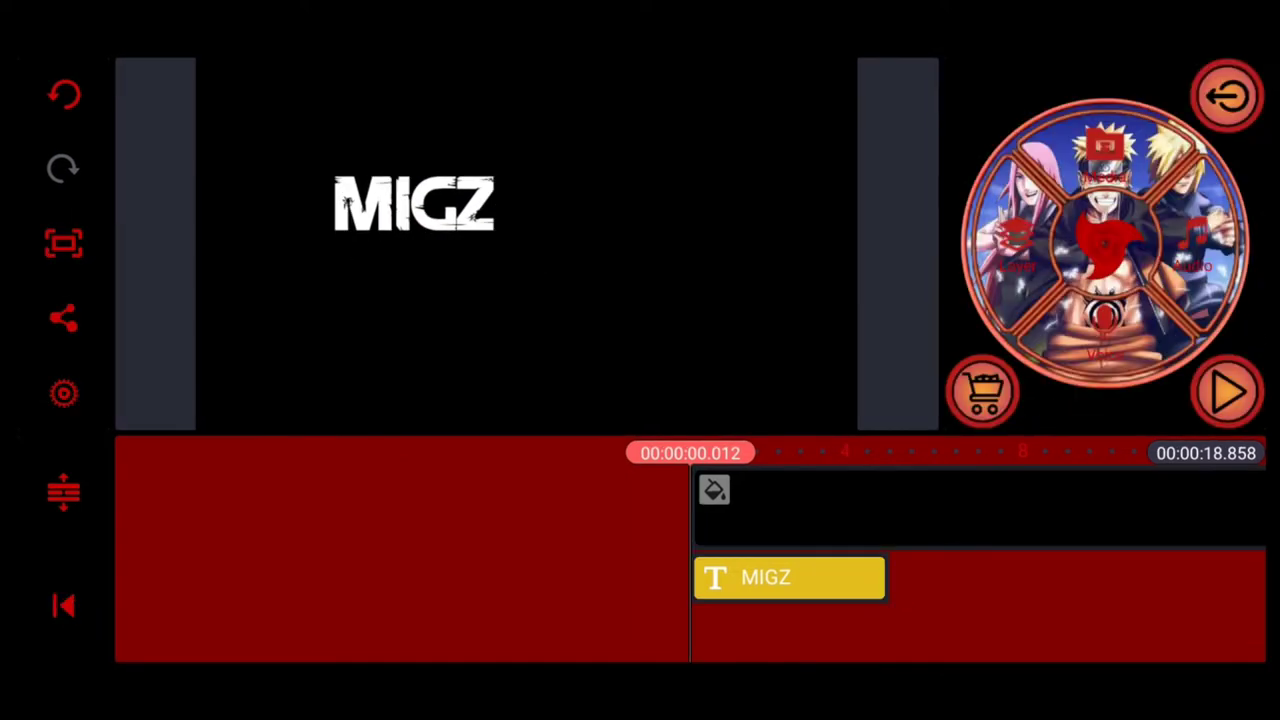
{"action": "left_click", "coordinate": [788, 576]}
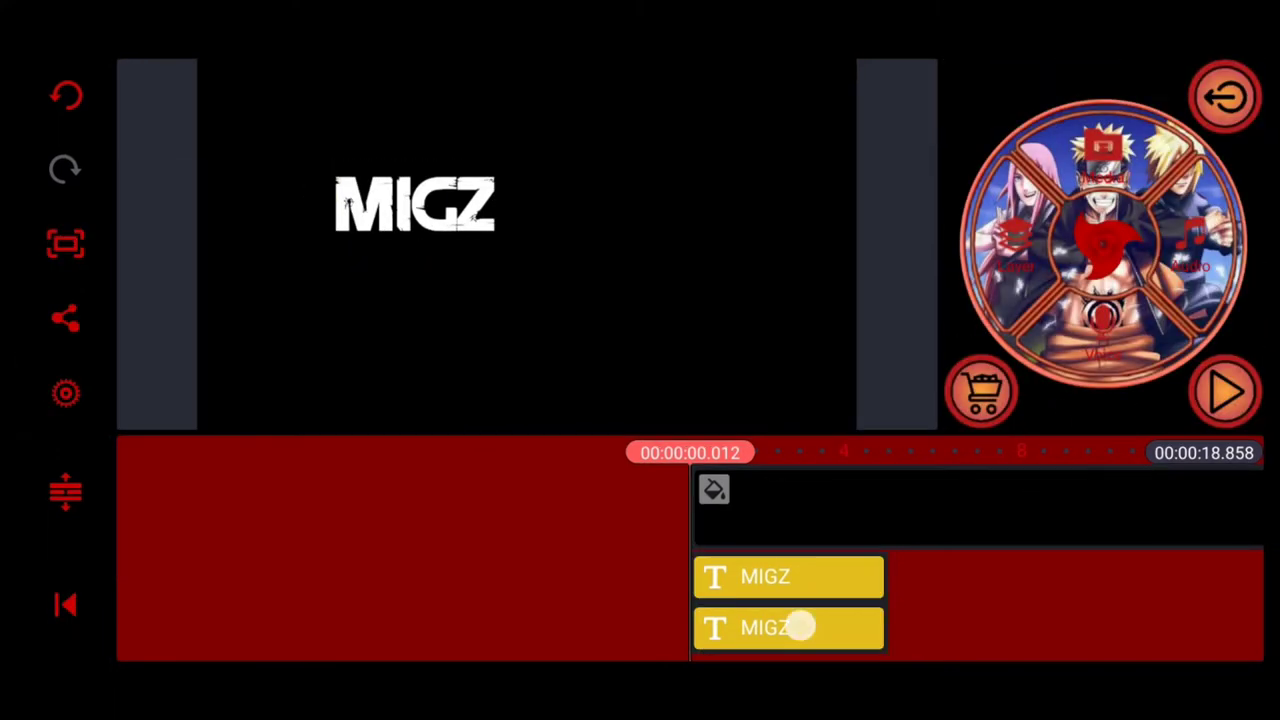
Change the copied layer's text to MEDIA.
{"action": "left_click", "coordinate": [788, 628]}
{"action": "type", "text": "MED"}
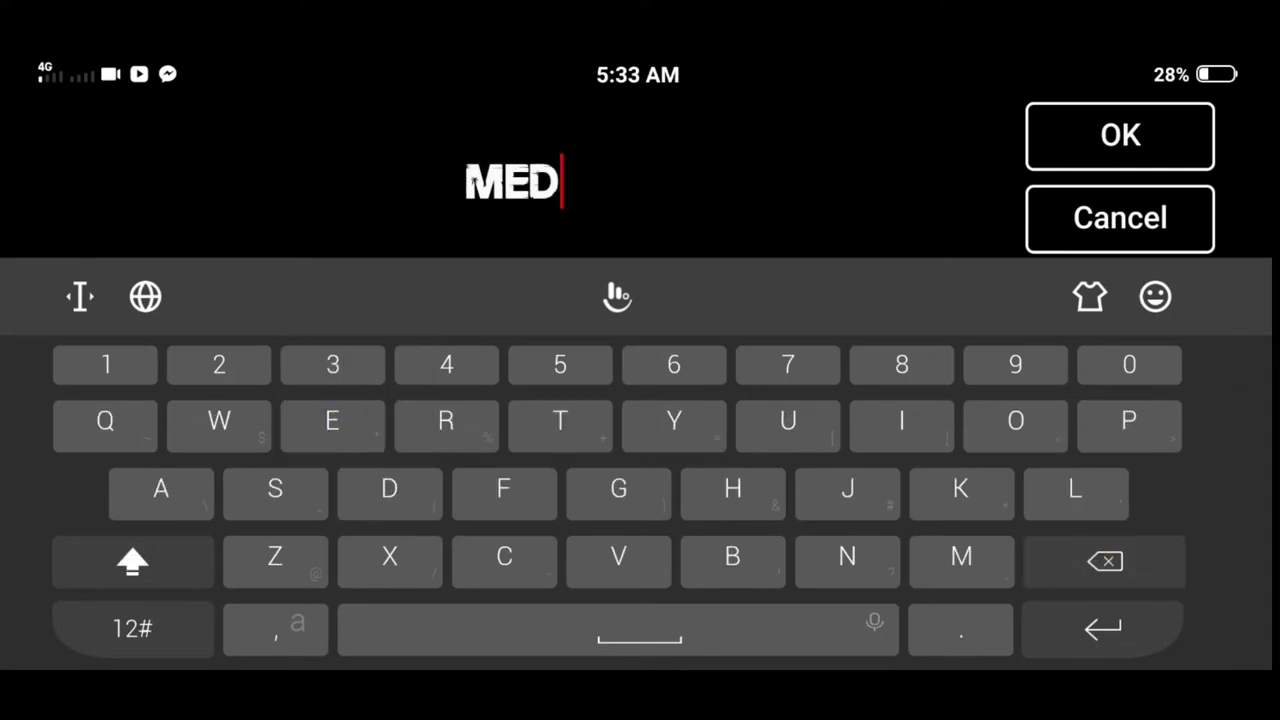
{"action": "left_click", "coordinate": [1120, 136]}
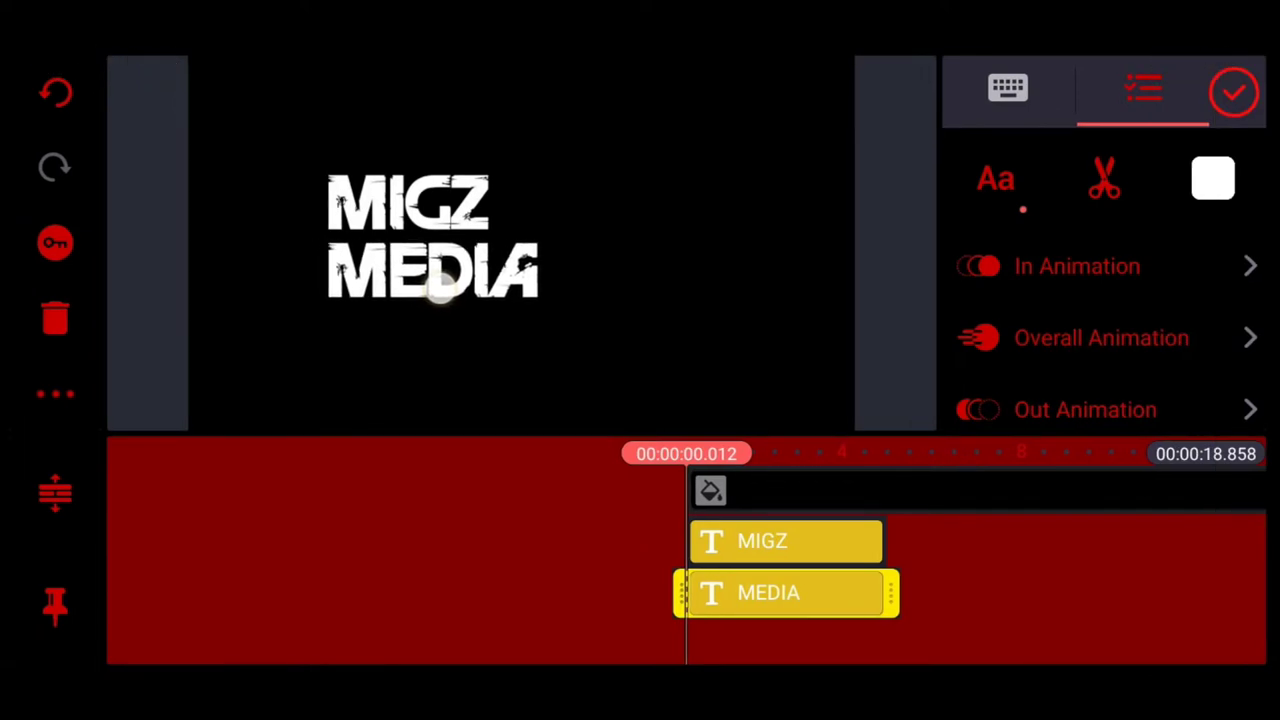
Swap the stacking order and place MIGZ directly above MEDIA on the canvas.
{"action": "left_click", "coordinate": [784, 540]}
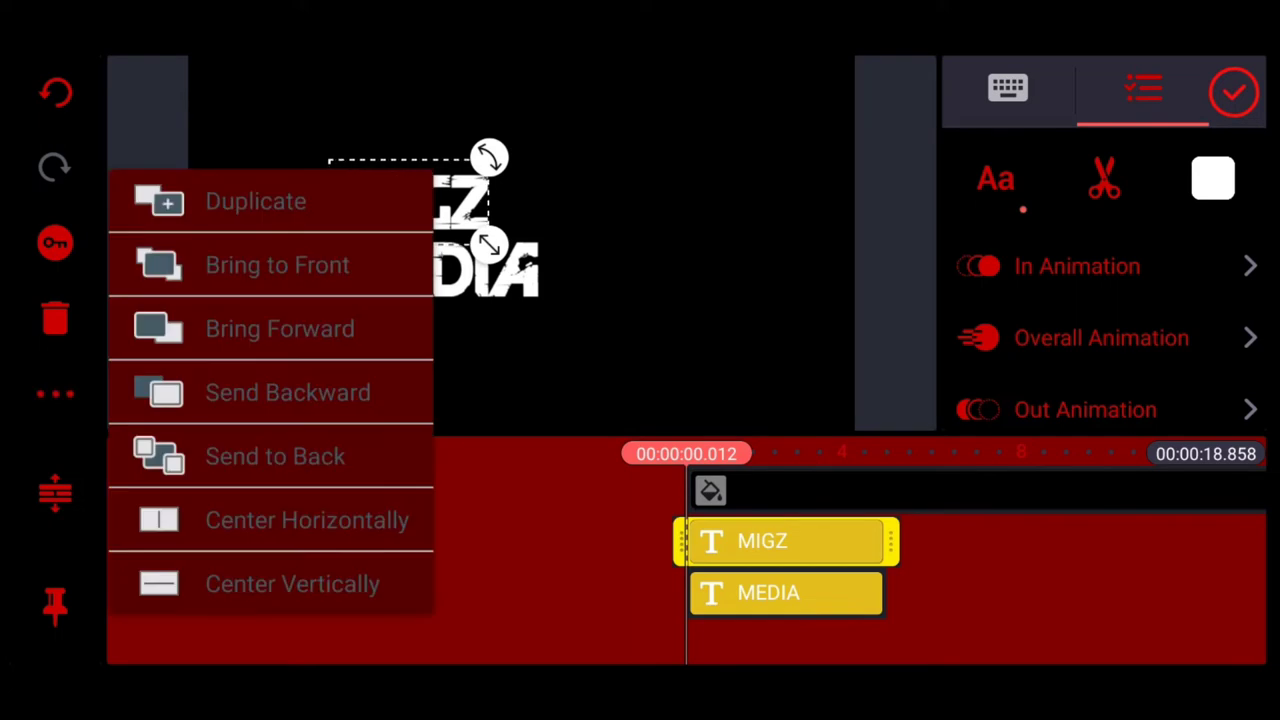
{"action": "left_click", "coordinate": [256, 200]}
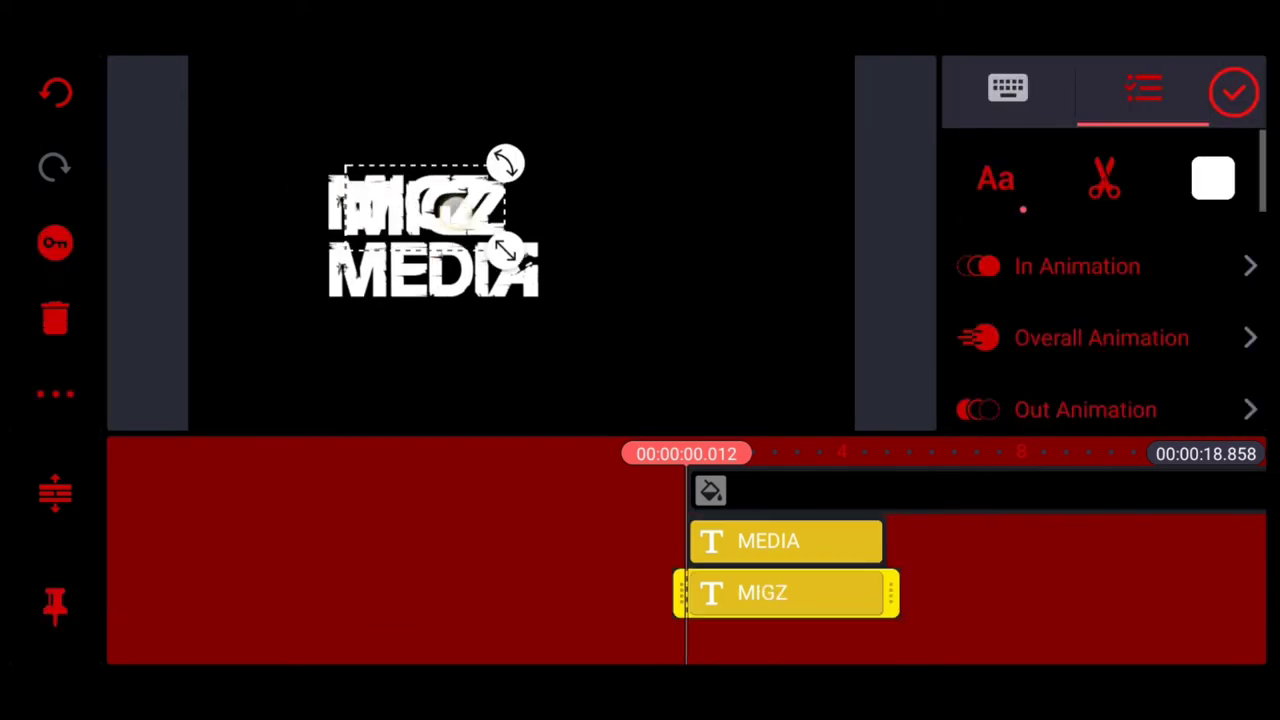
{"action": "left_click_drag", "start_coordinate": [430, 220], "coordinate": [630, 200]}
{"action": "type", "text": "TV"}
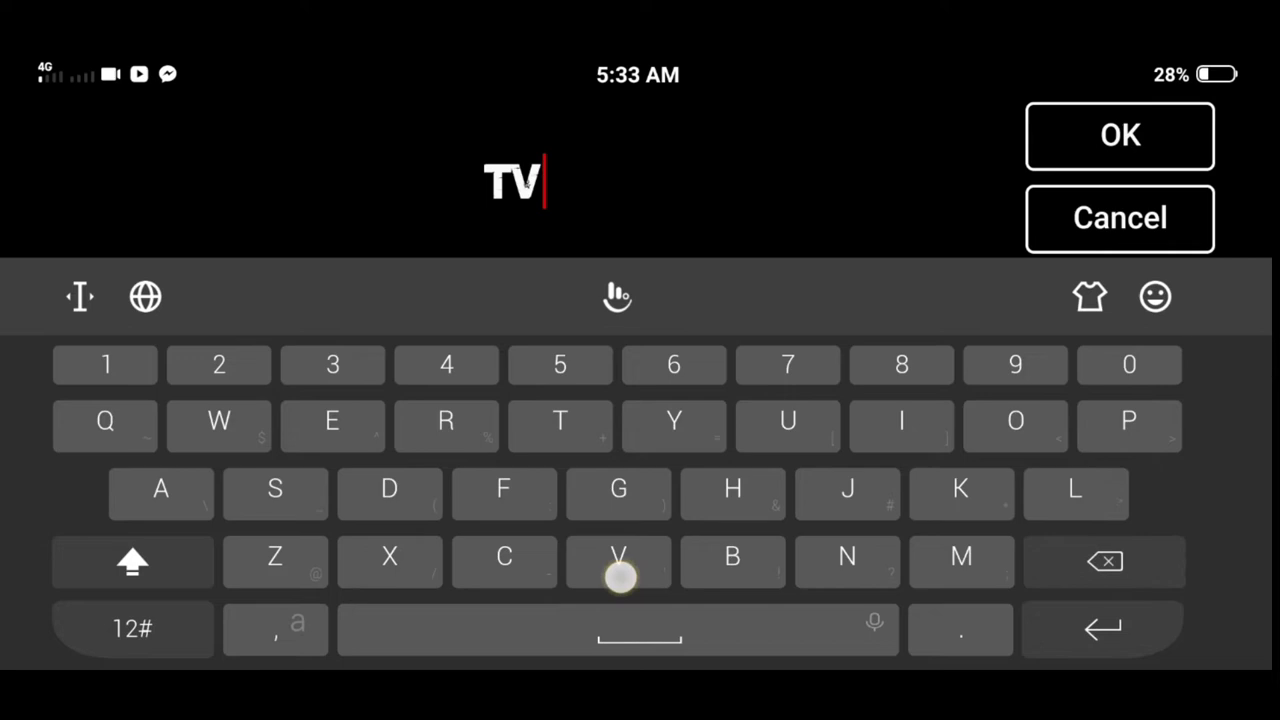
Confirm the TV title and enlarge it to span both logo lines.
{"action": "left_click", "coordinate": [1118, 136]}
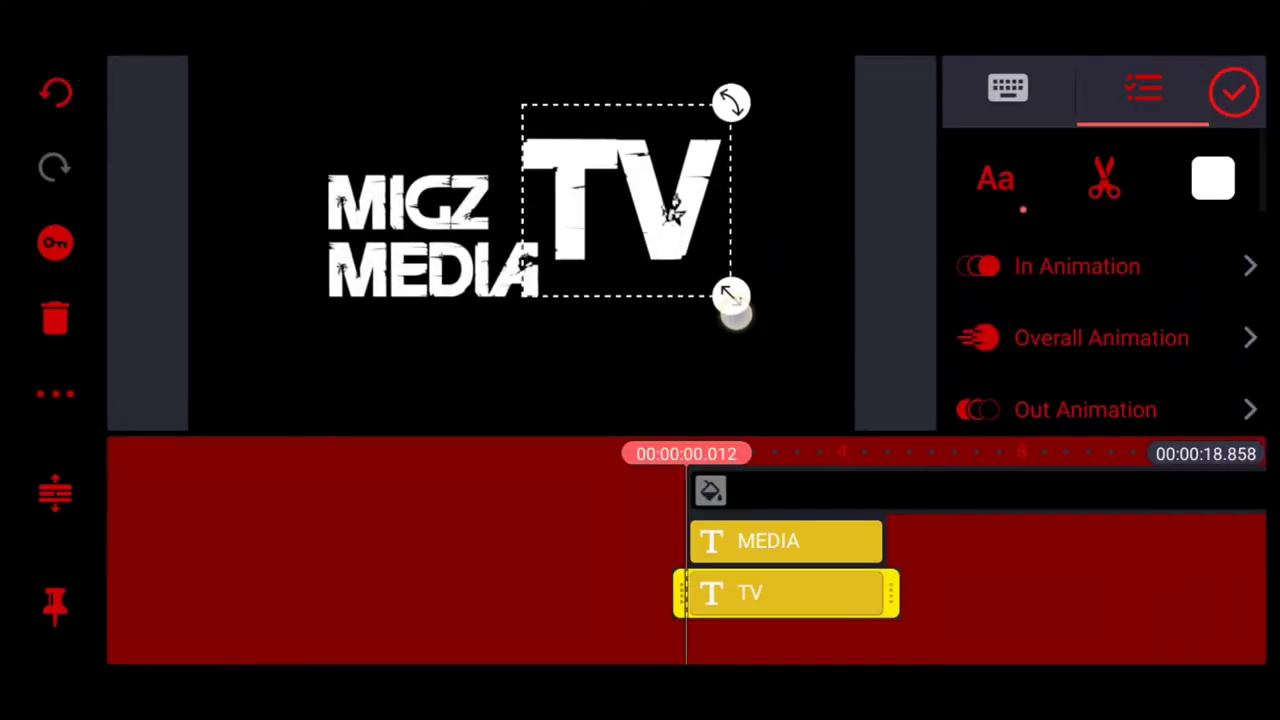
{"action": "left_click_drag", "start_coordinate": [730, 296], "coordinate": [744, 322]}
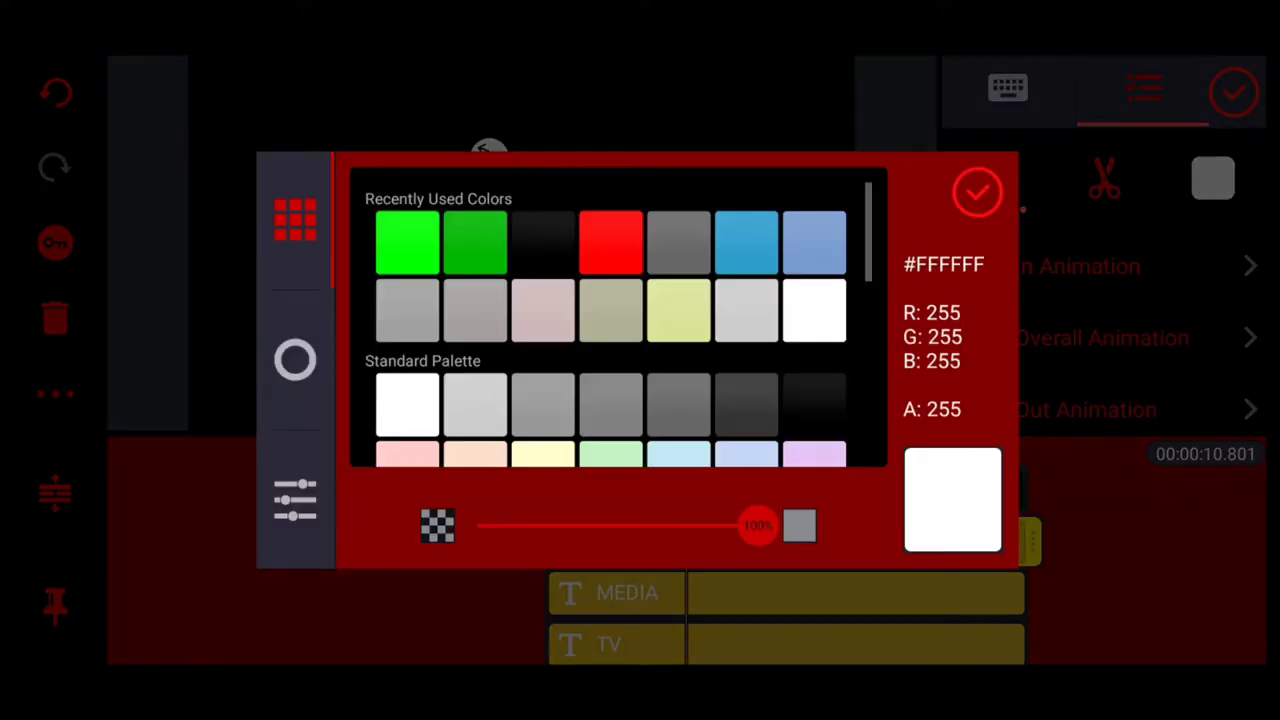
Colour the MIGZ MEDIA title bright green.
{"action": "left_click", "coordinate": [976, 192]}
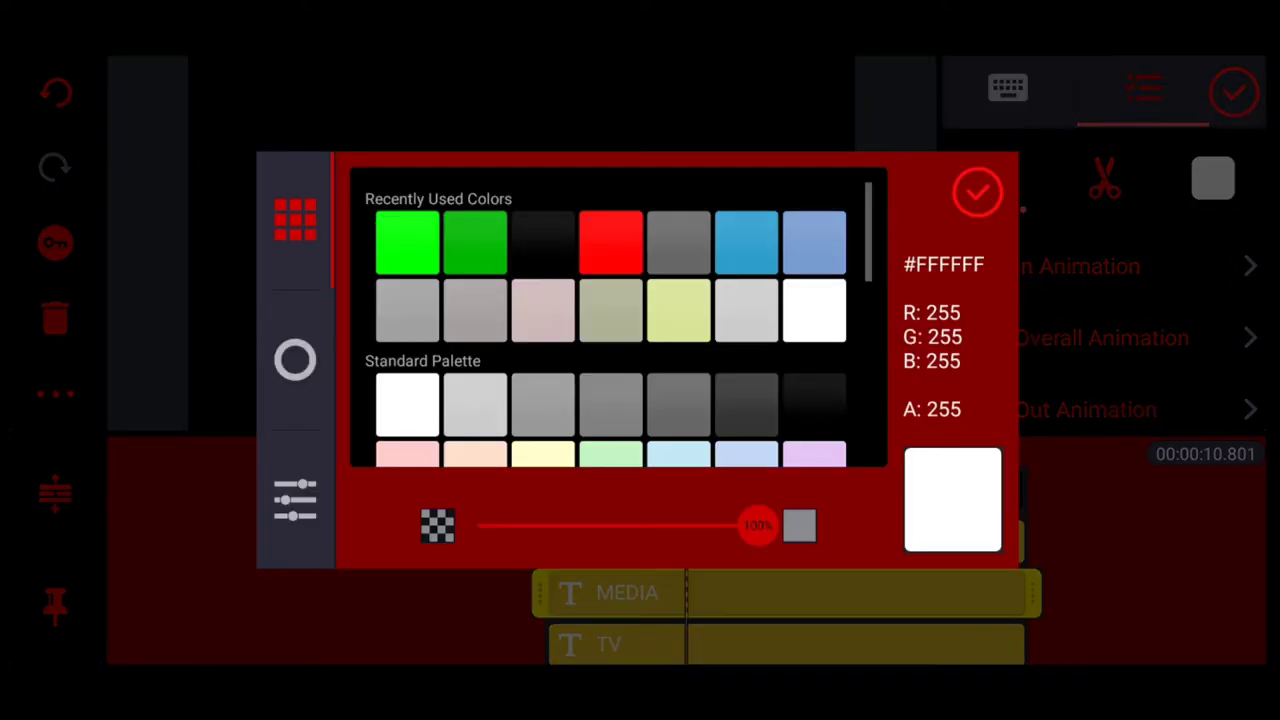
{"action": "left_click", "coordinate": [976, 192]}
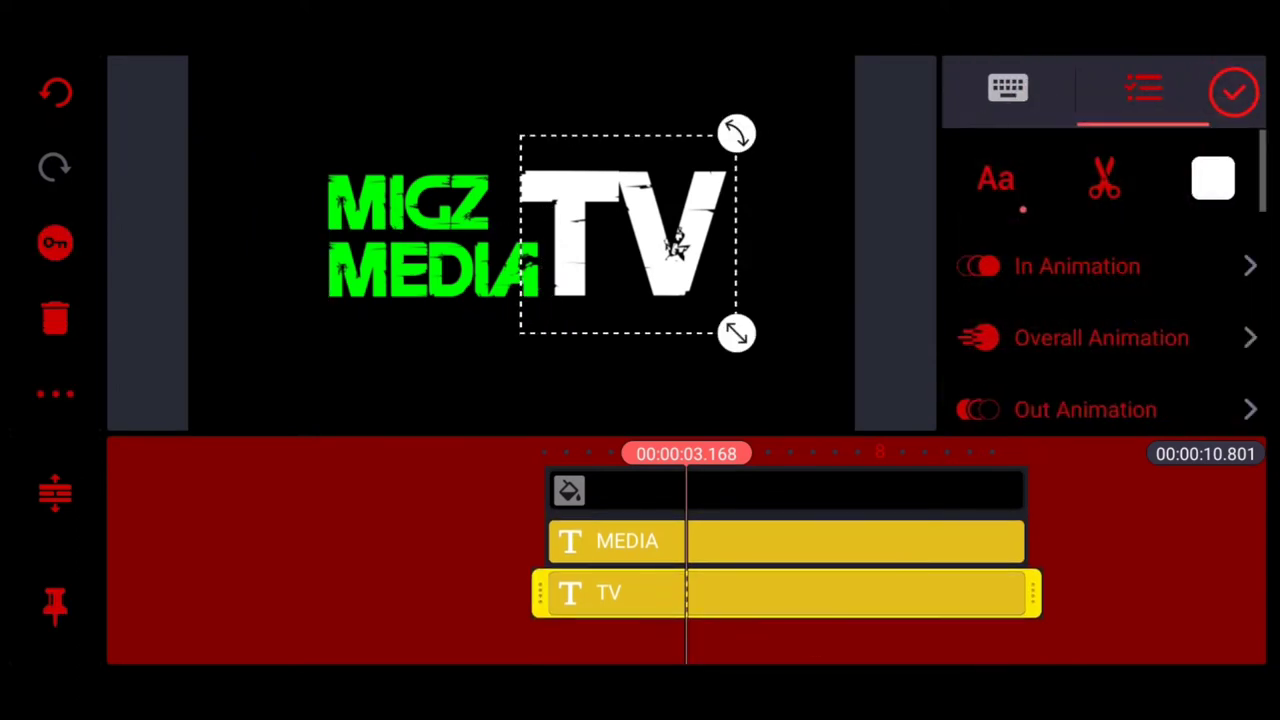
Export the logo as a 1080p video and return to the projects screen.
{"action": "left_click", "coordinate": [1212, 178]}
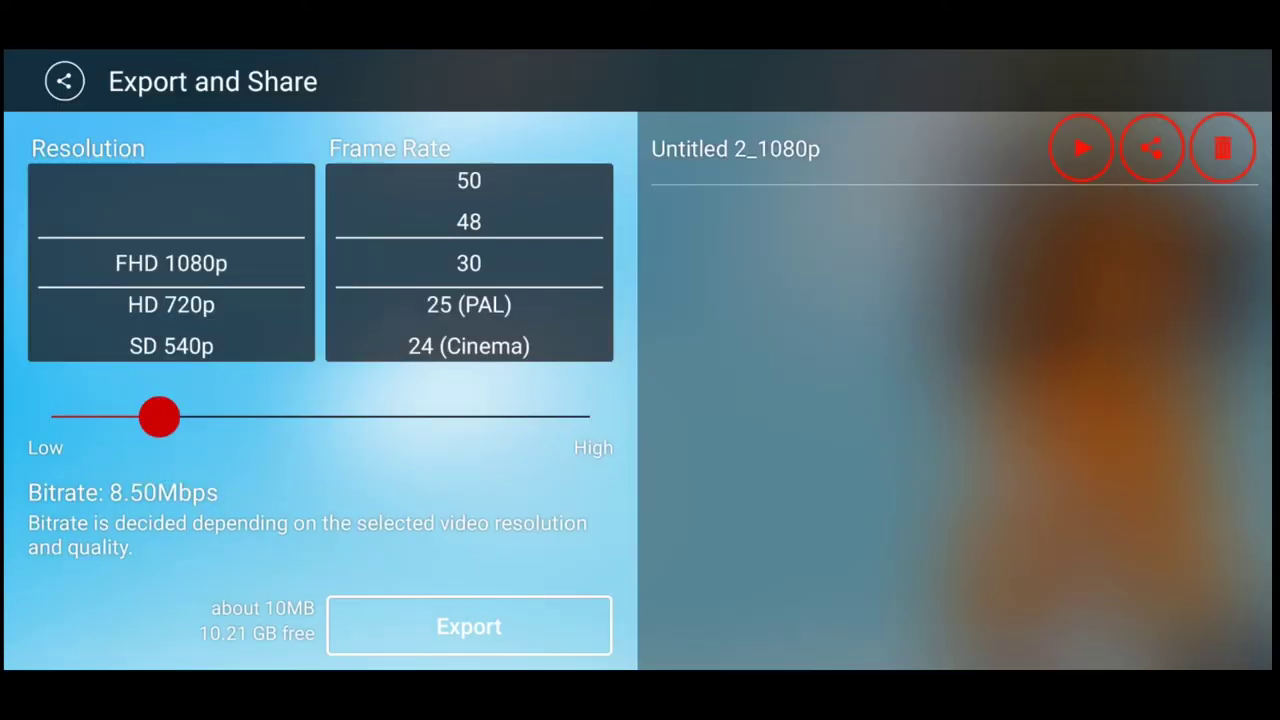
{"action": "left_click", "coordinate": [64, 80]}
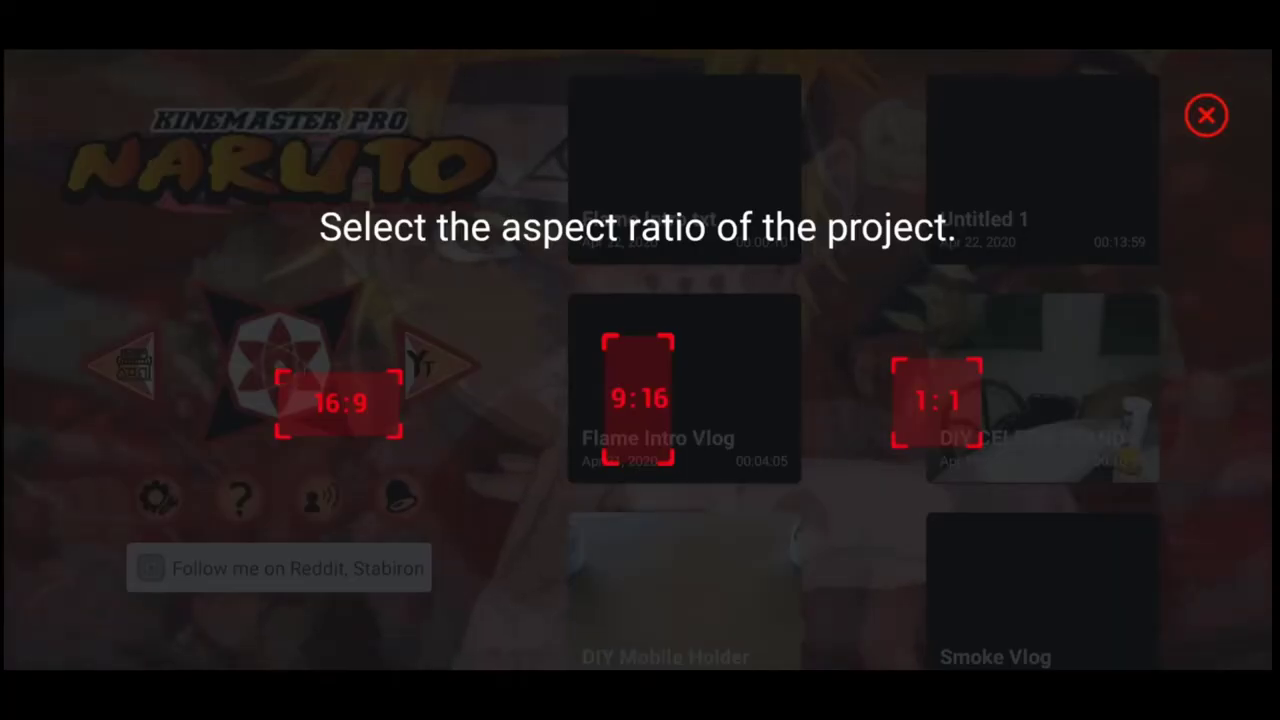
Create a 16:9 project with Flame intro txt_1080p.mp4 from the Export folder as its first clip.
{"action": "left_click", "coordinate": [340, 404]}
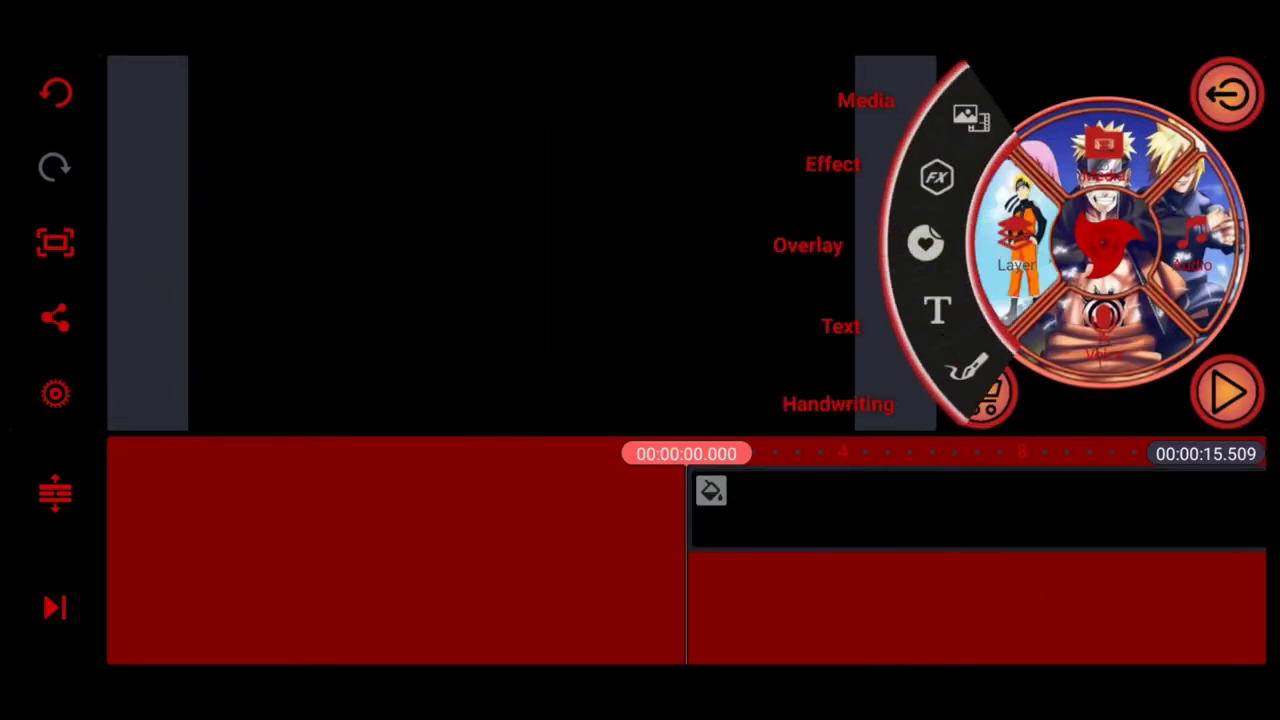
{"action": "left_click", "coordinate": [866, 100]}
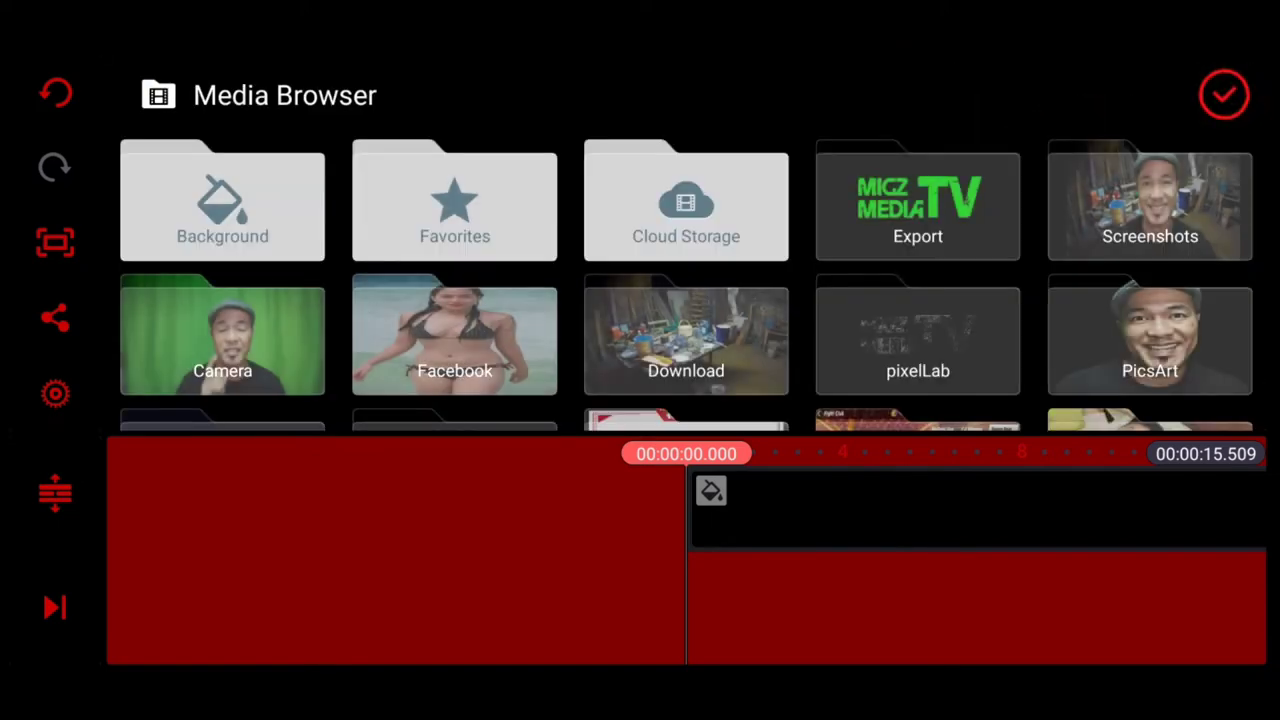
{"action": "left_click", "coordinate": [916, 200]}
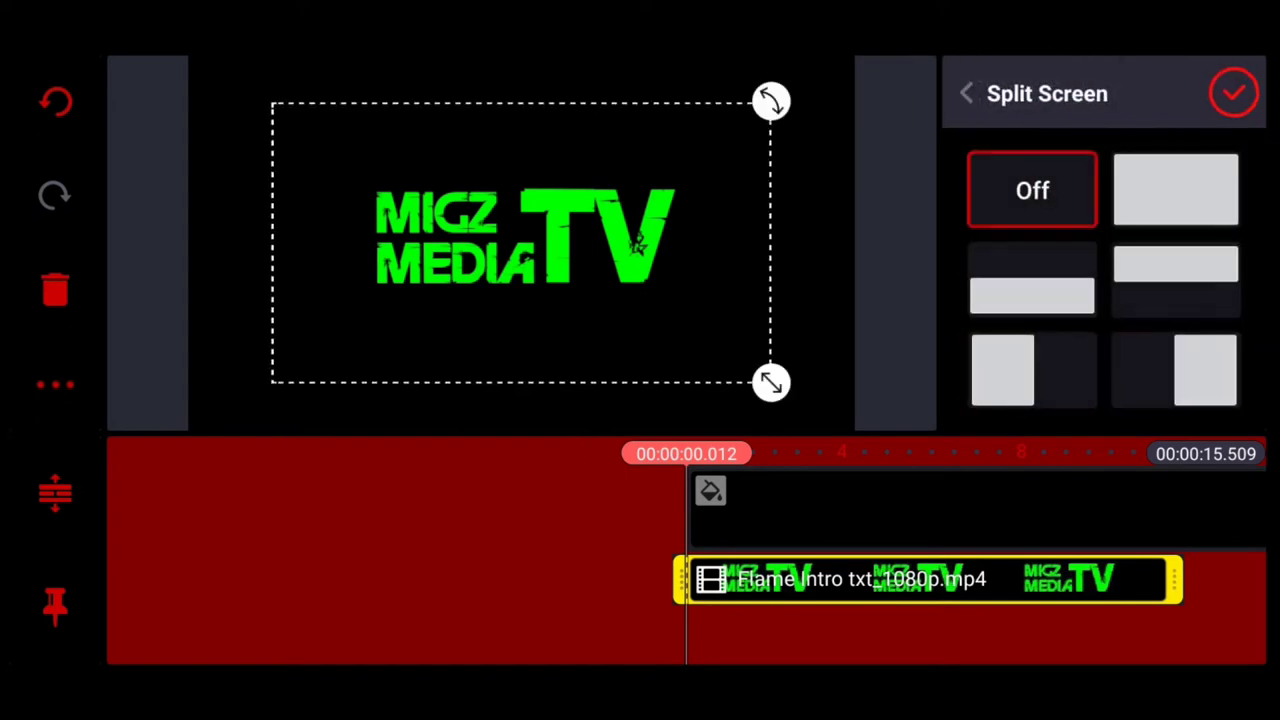
{"action": "left_click", "coordinate": [1176, 190]}
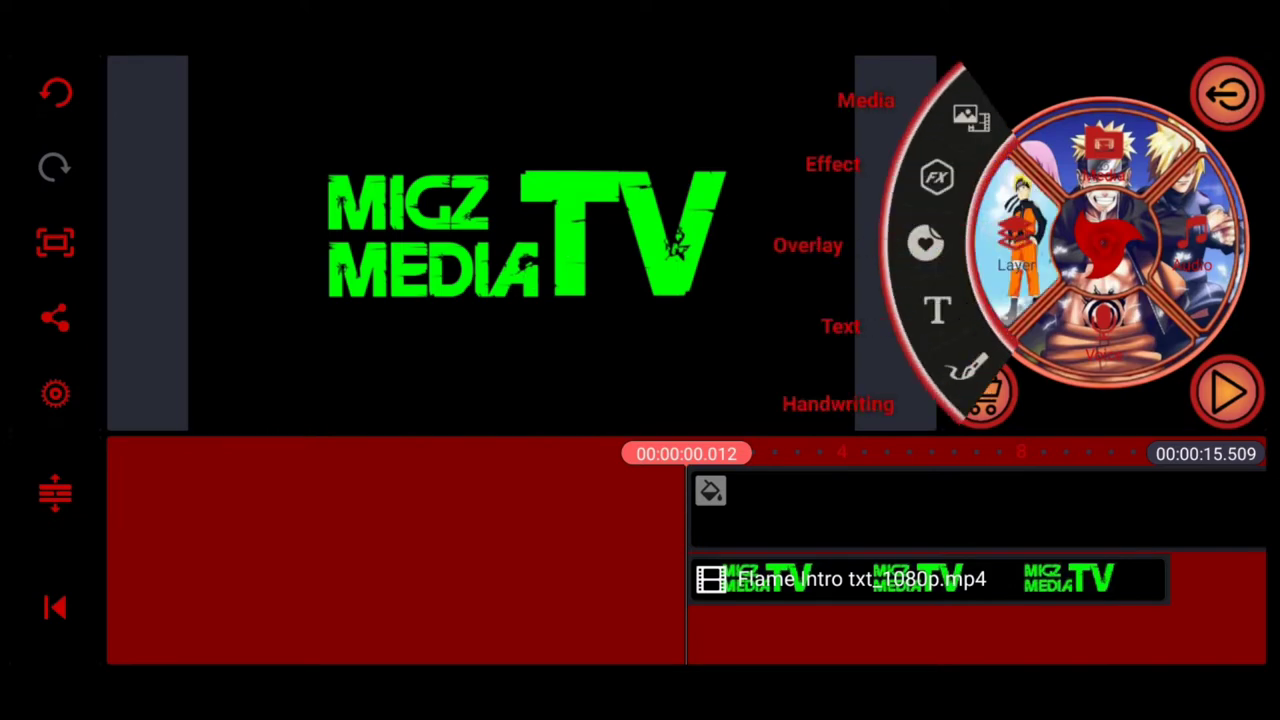
Add a fireball clip from the Free fire logo reveal folder as a media layer over the logo.
{"action": "left_click", "coordinate": [964, 114]}
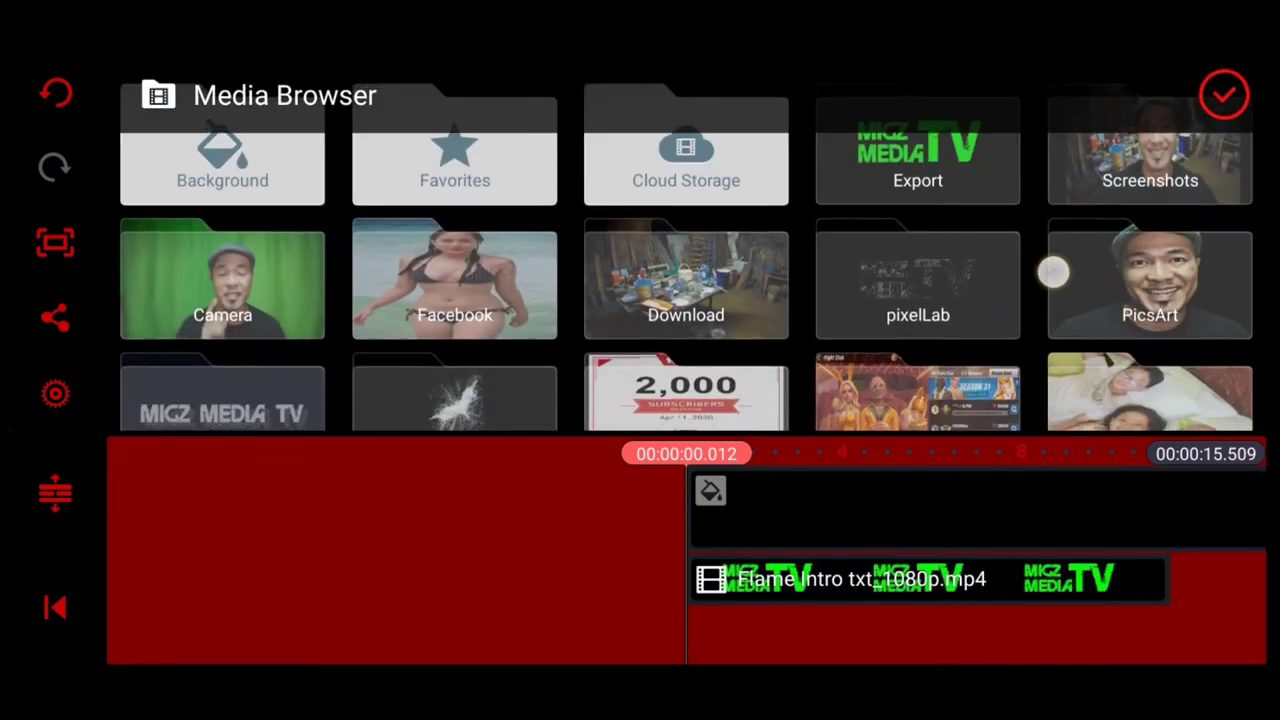
{"action": "scroll", "scroll_direction": "down", "scroll_amount": 3}
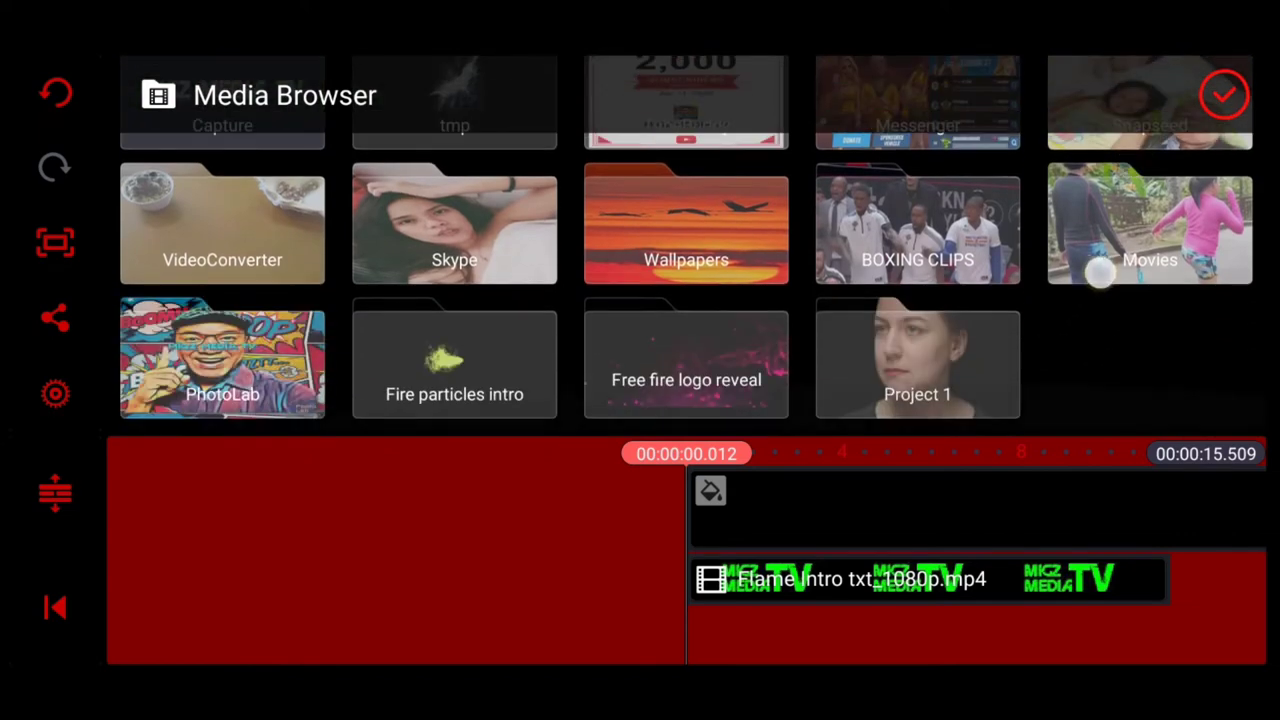
{"action": "left_click", "coordinate": [688, 360]}
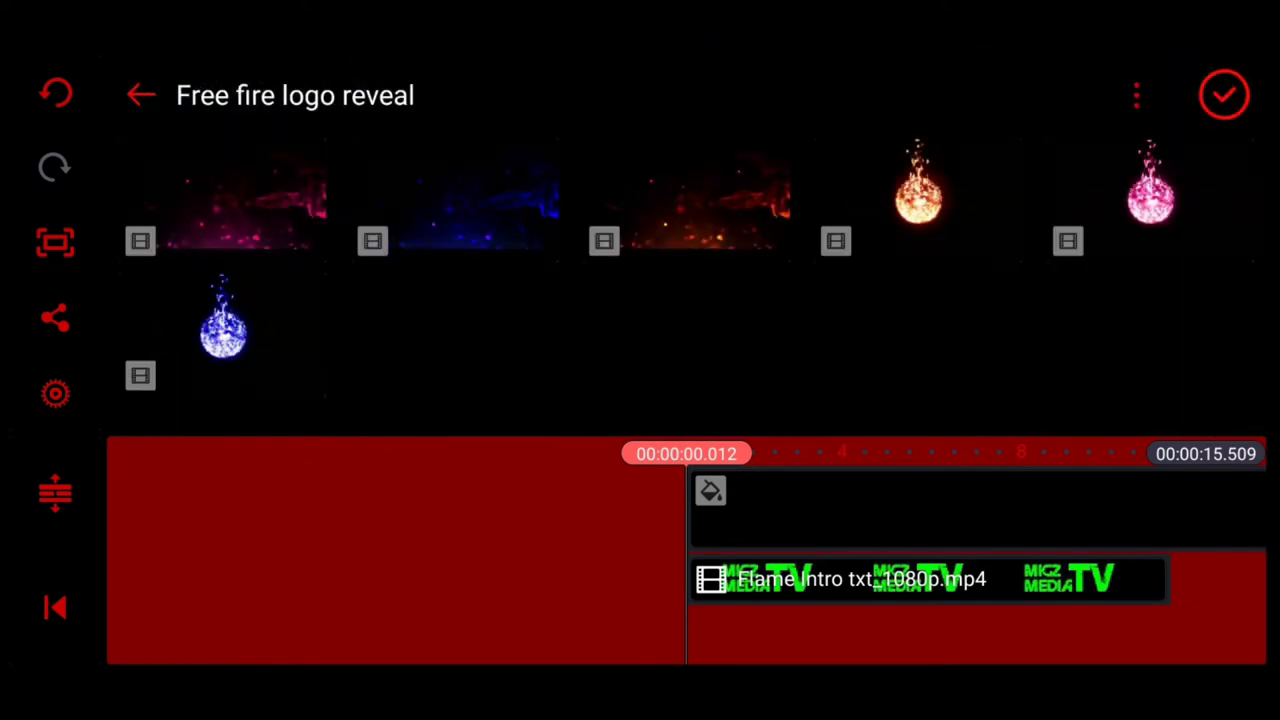
{"action": "left_click", "coordinate": [1152, 196]}
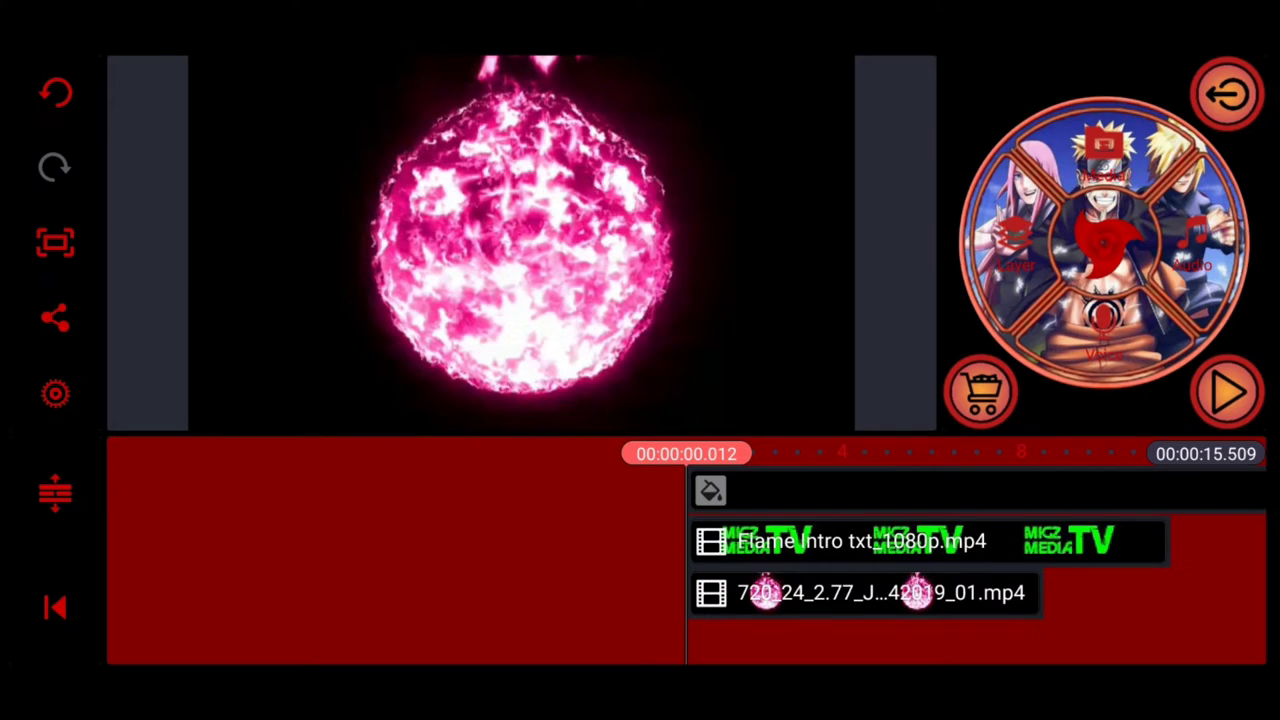
Enable Chroma Key on the green logo clip so pink fire shows through its letters.
{"action": "left_click", "coordinate": [864, 592]}
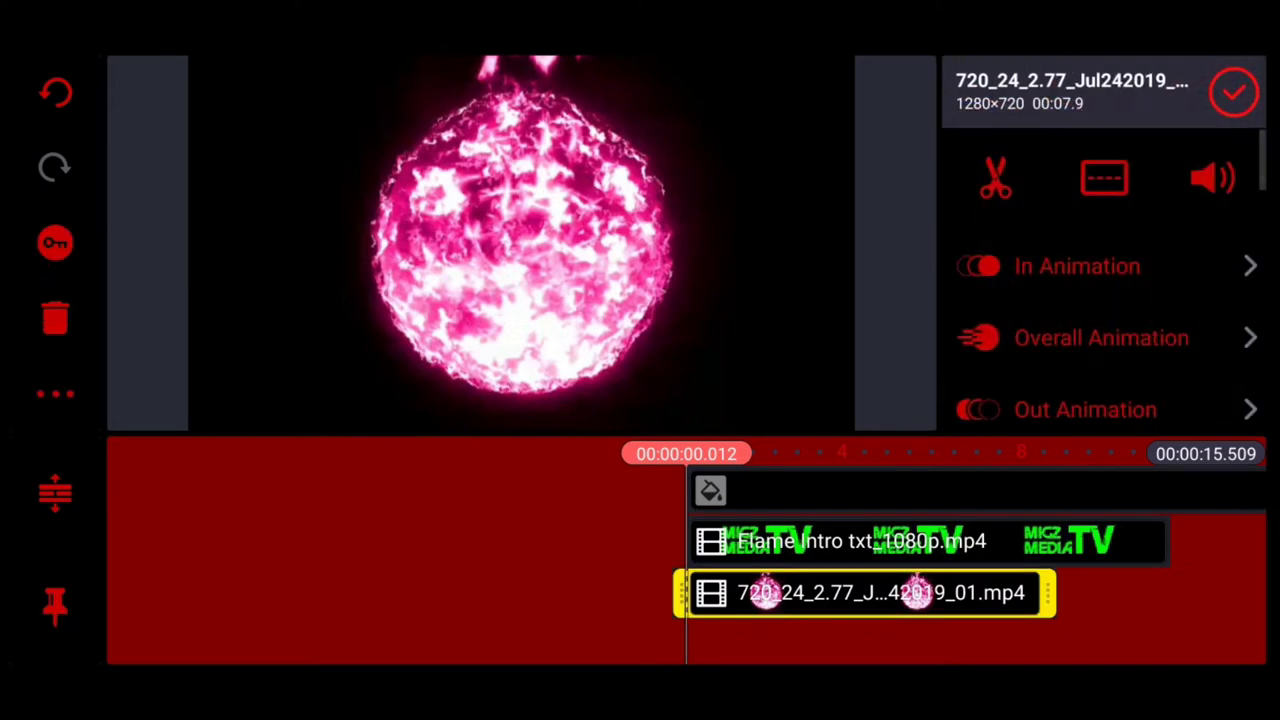
{"action": "left_click", "coordinate": [56, 394]}
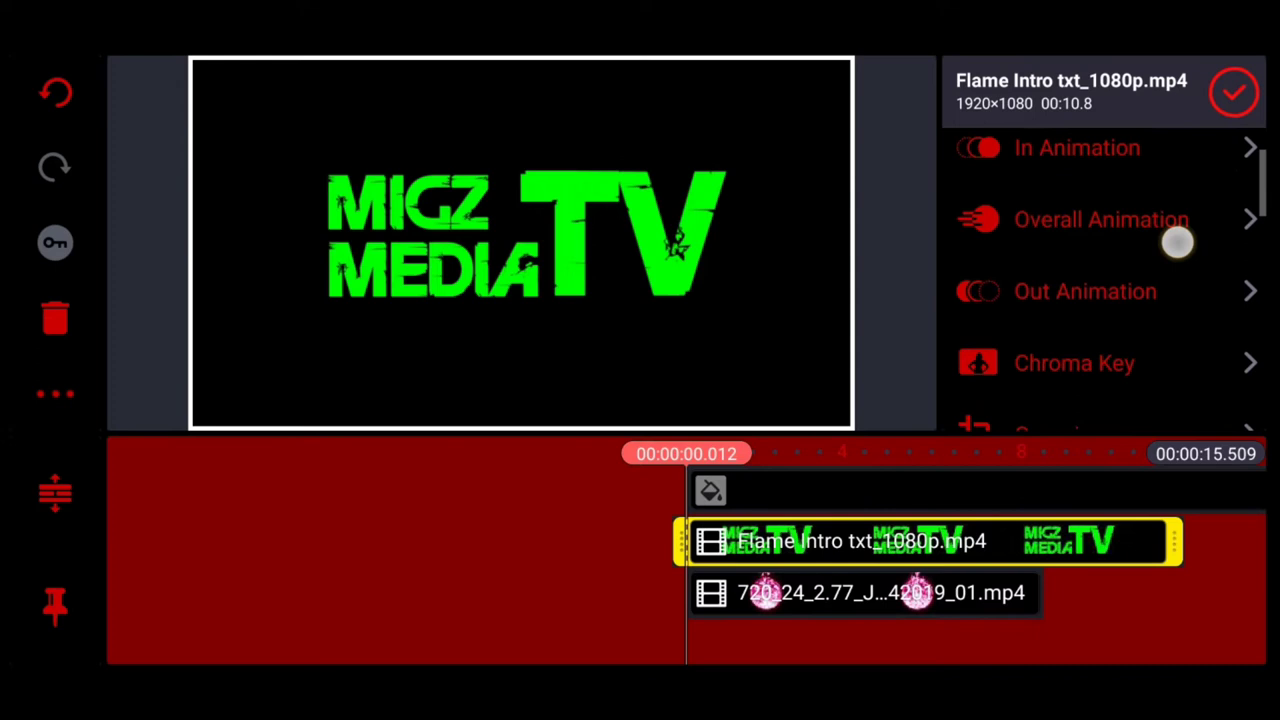
{"action": "left_click", "coordinate": [1074, 362]}
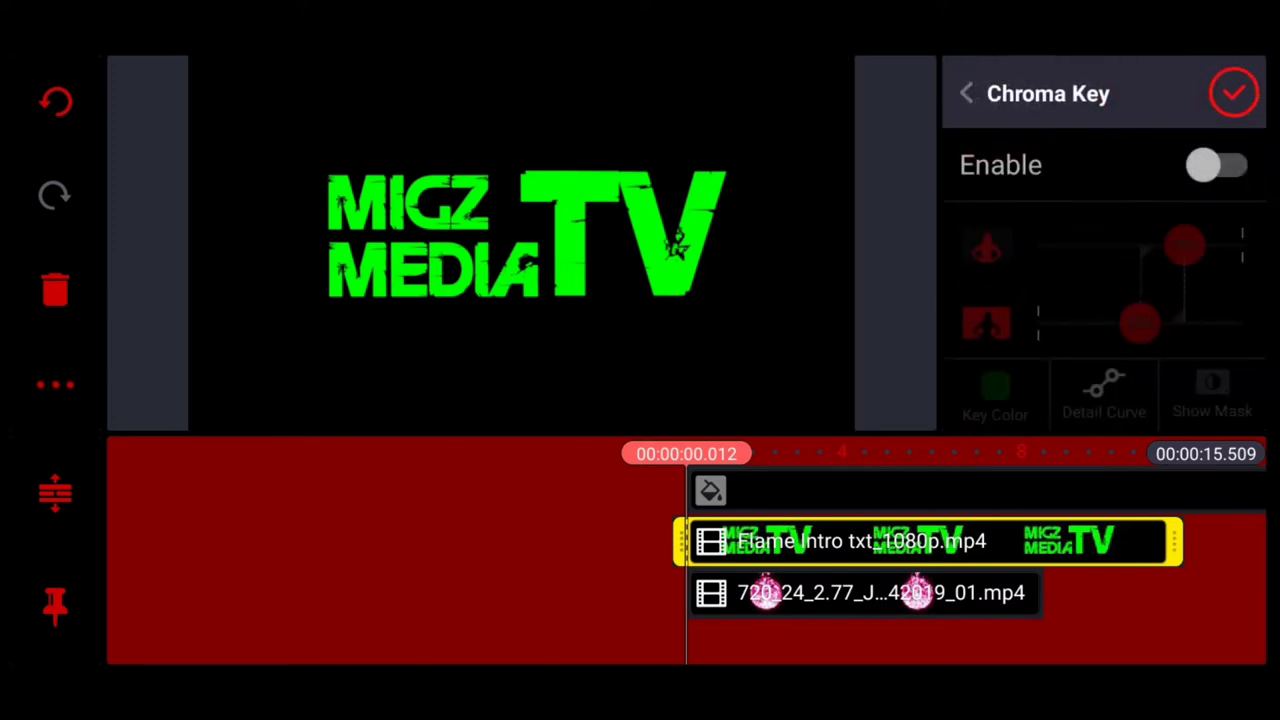
{"action": "left_click", "coordinate": [1218, 164]}
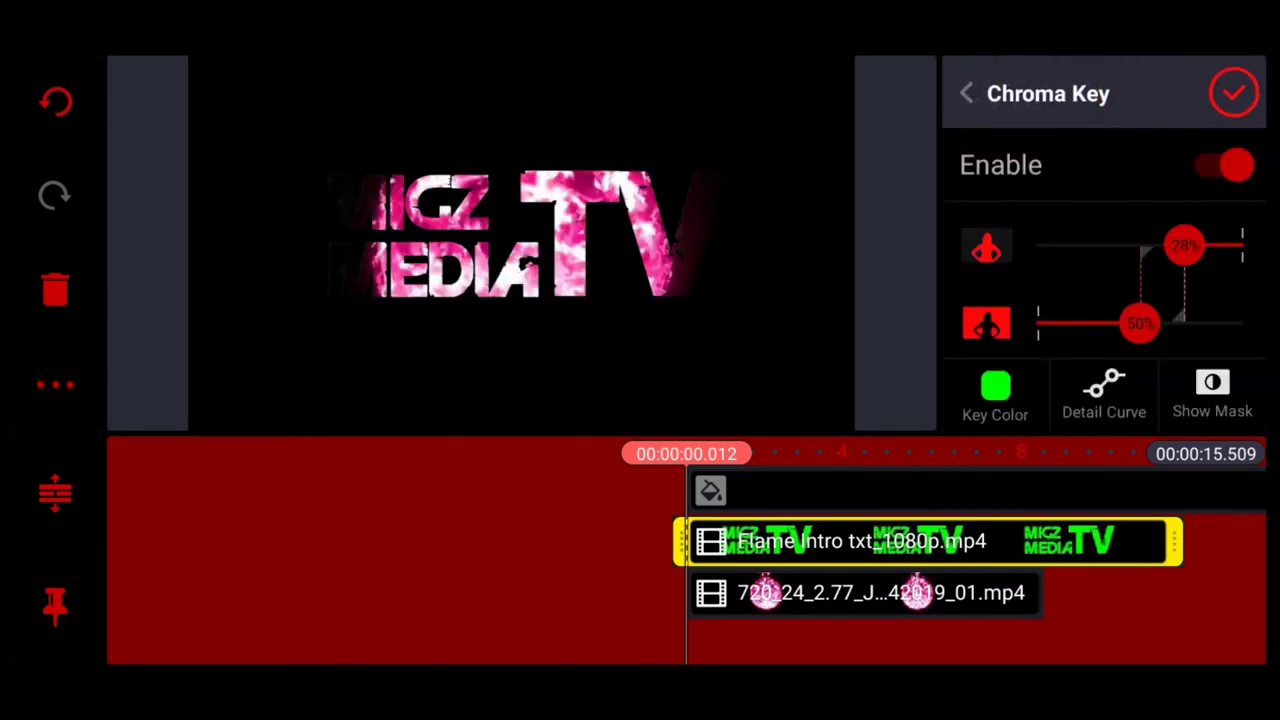
{"action": "left_click", "coordinate": [864, 592]}
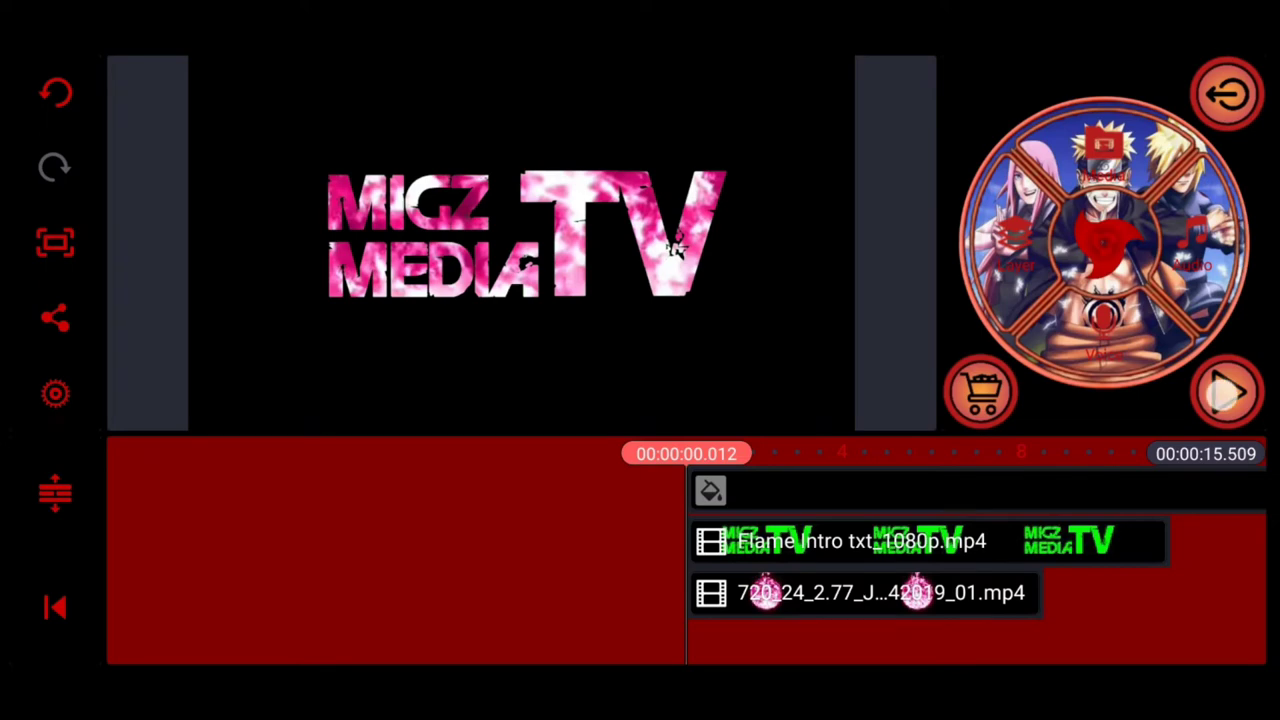
Begin saving the pink version as a project named Flame Txt pink.
{"action": "left_click", "coordinate": [1228, 390]}
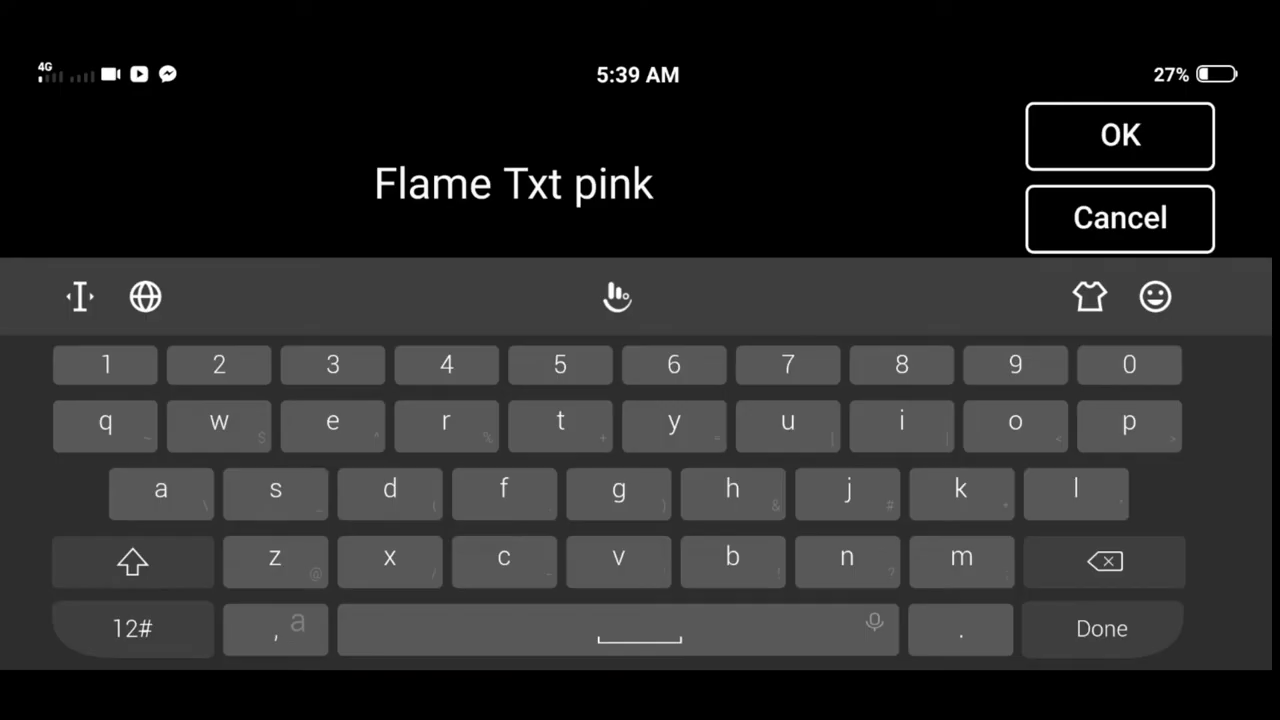
Save the project as Flame Txt pink and reopen the blue fireball project for editing.
{"action": "left_click", "coordinate": [1120, 136]}
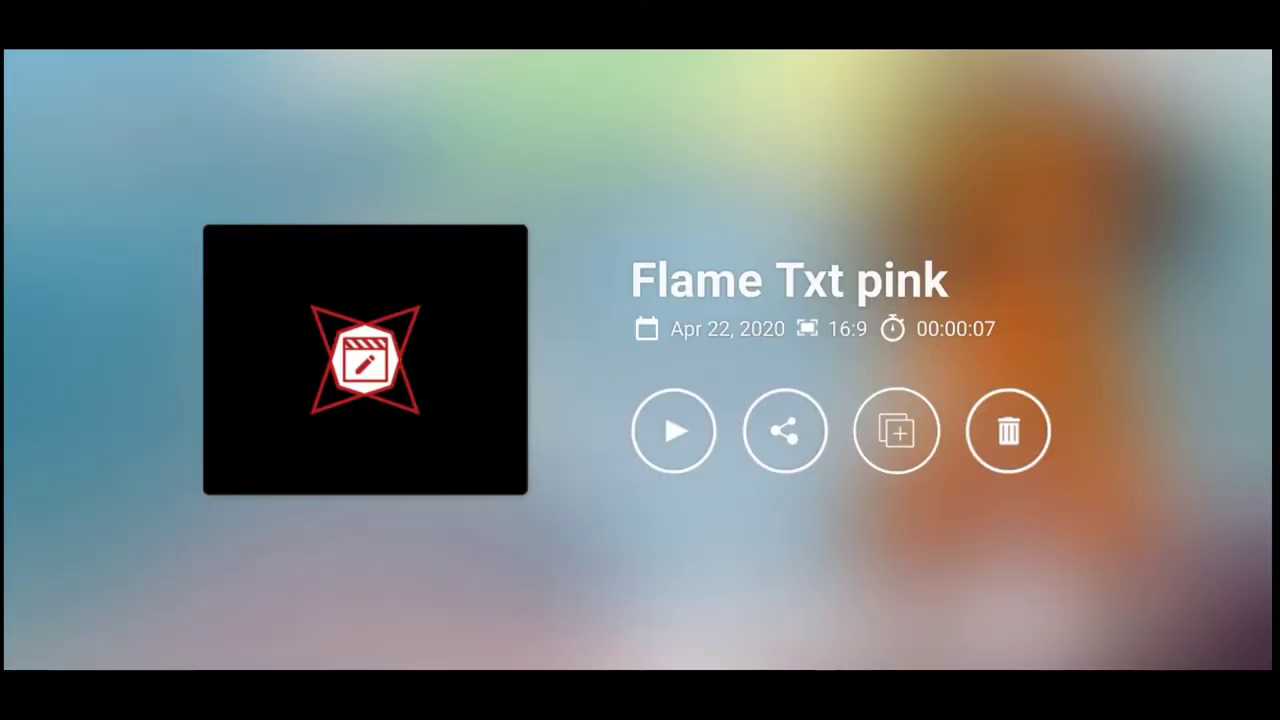
{"action": "left_click", "coordinate": [672, 432]}
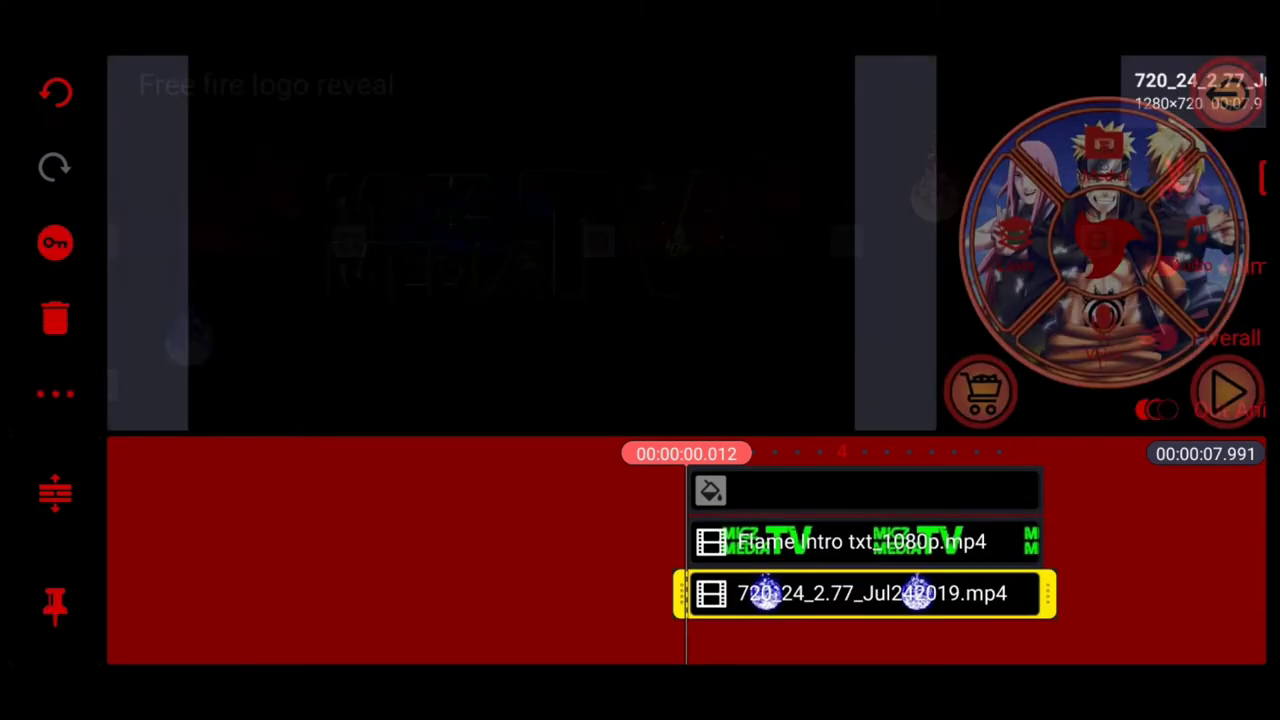
Preview the blue fireball logo, save it as 'Flame Txt blue' and reopen the project.
{"action": "left_click", "coordinate": [864, 592]}
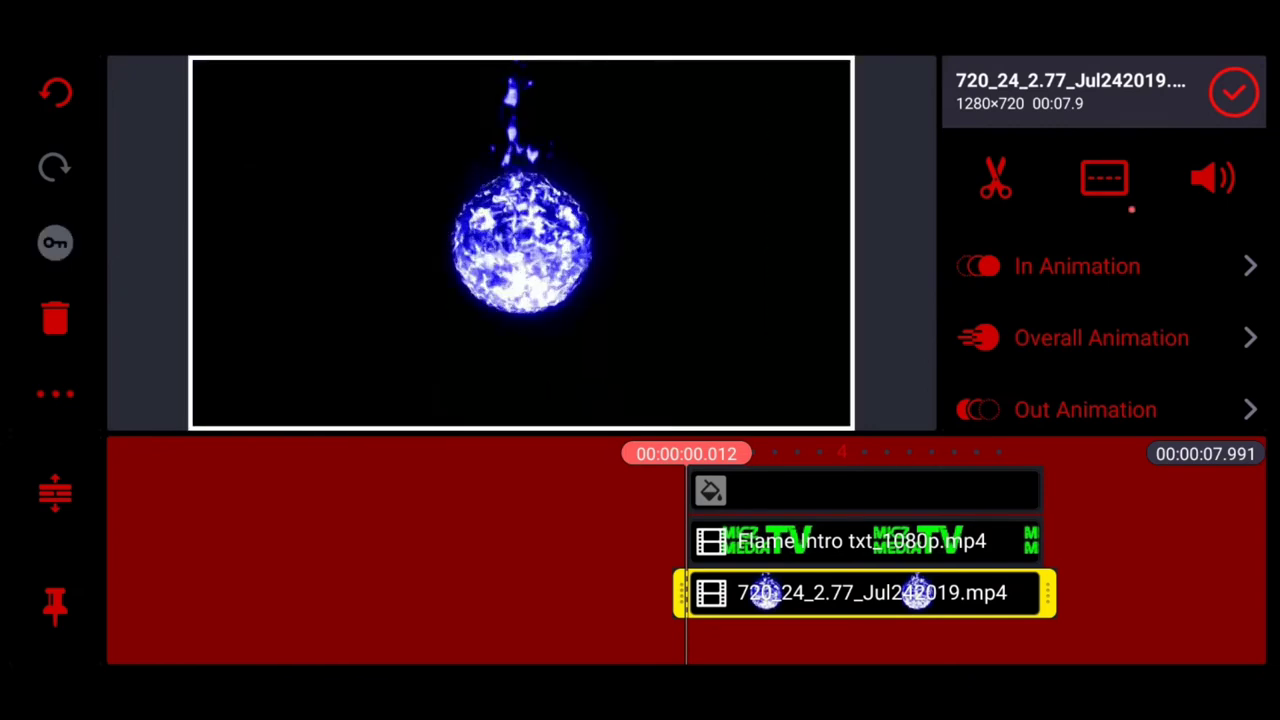
{"action": "left_click", "coordinate": [56, 392]}
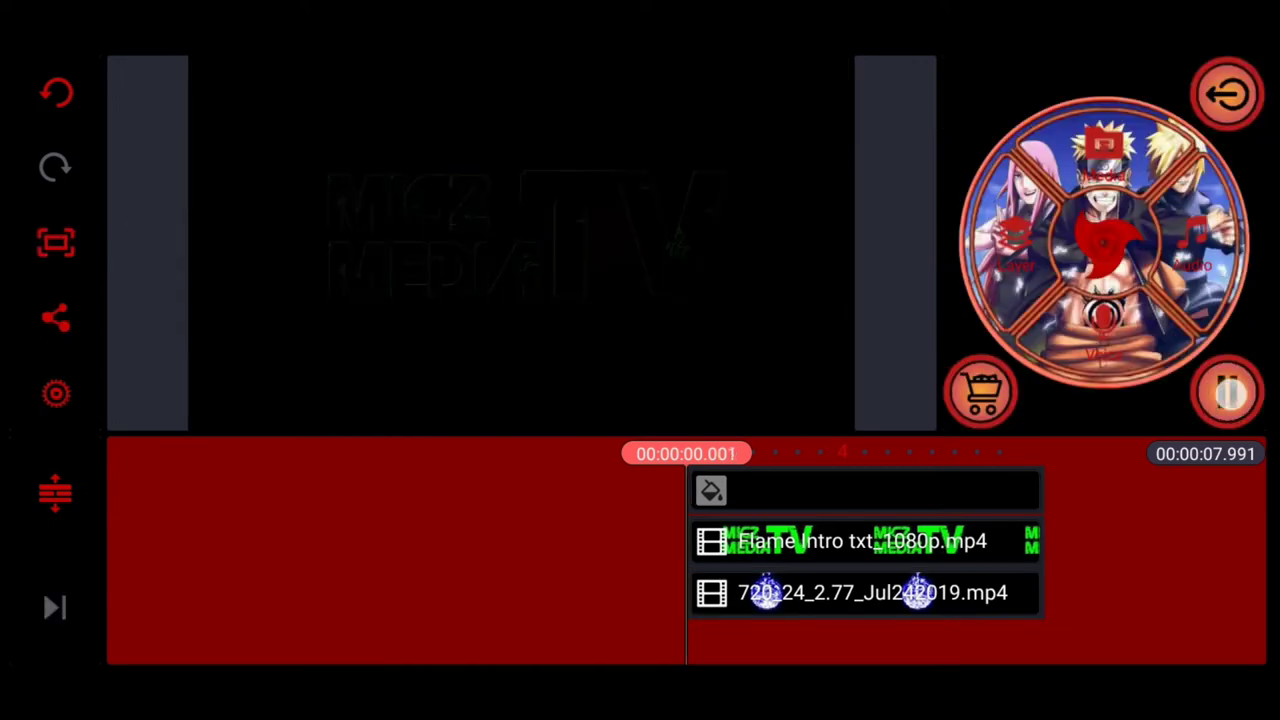
{"action": "left_click", "coordinate": [1228, 390]}
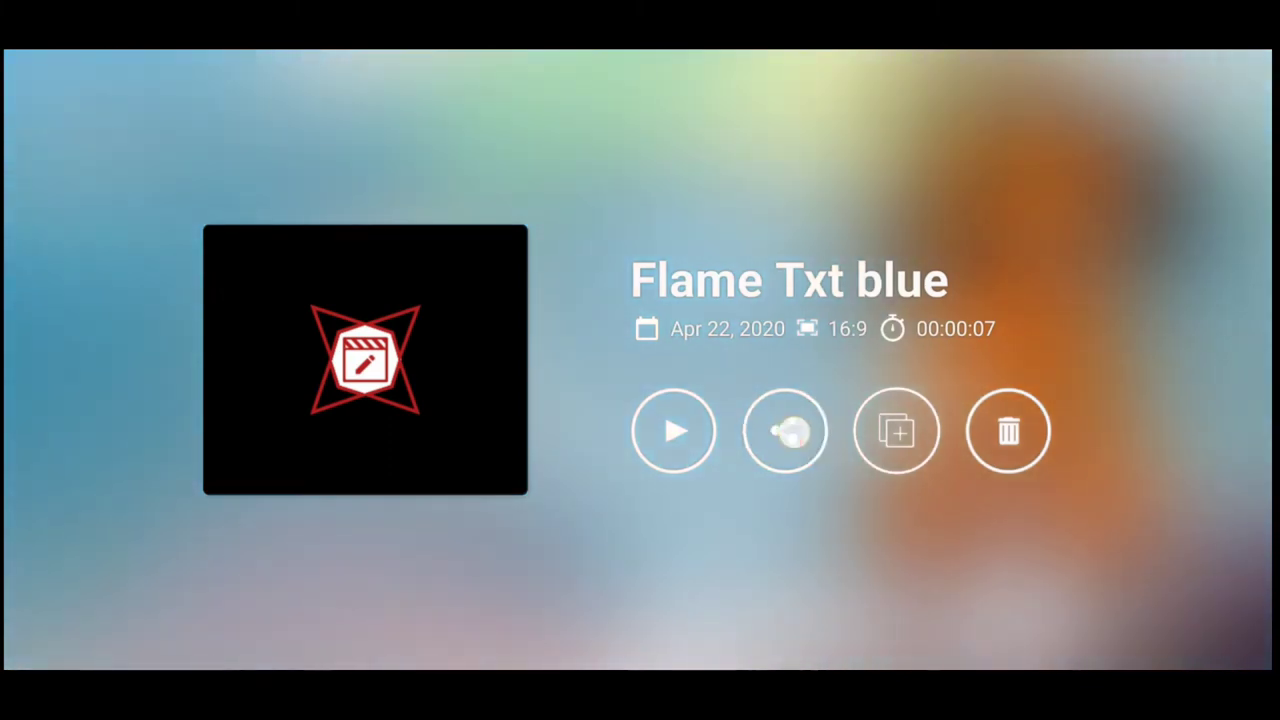
{"action": "left_click", "coordinate": [784, 430]}
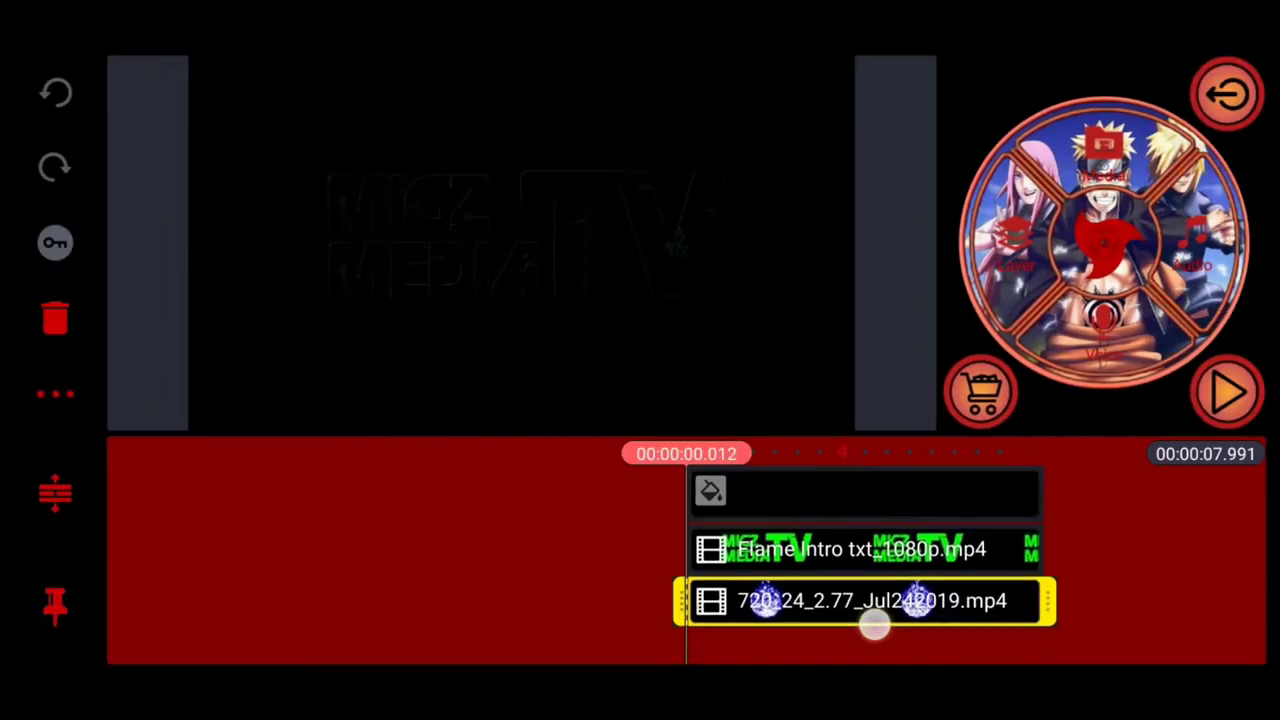
Replace the blue fireball with the orange one above the logo clip and preview the orange fill.
{"action": "left_click", "coordinate": [864, 600]}
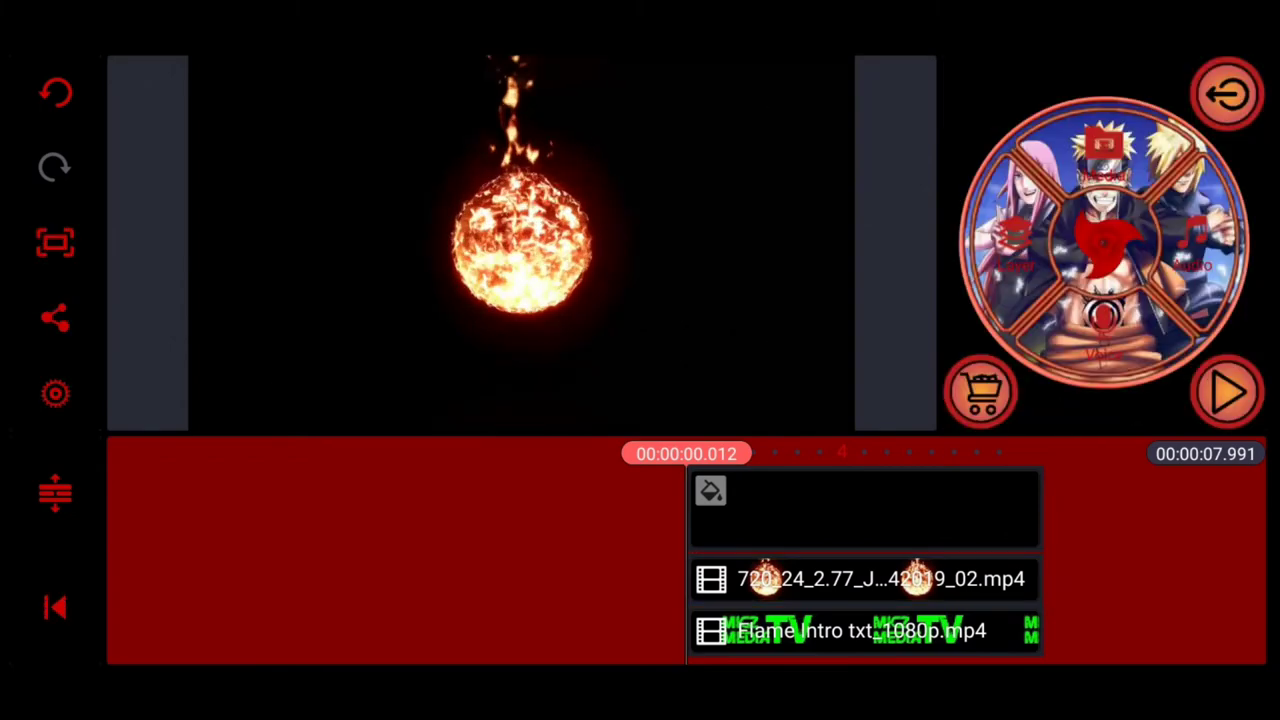
{"action": "left_click", "coordinate": [864, 580]}
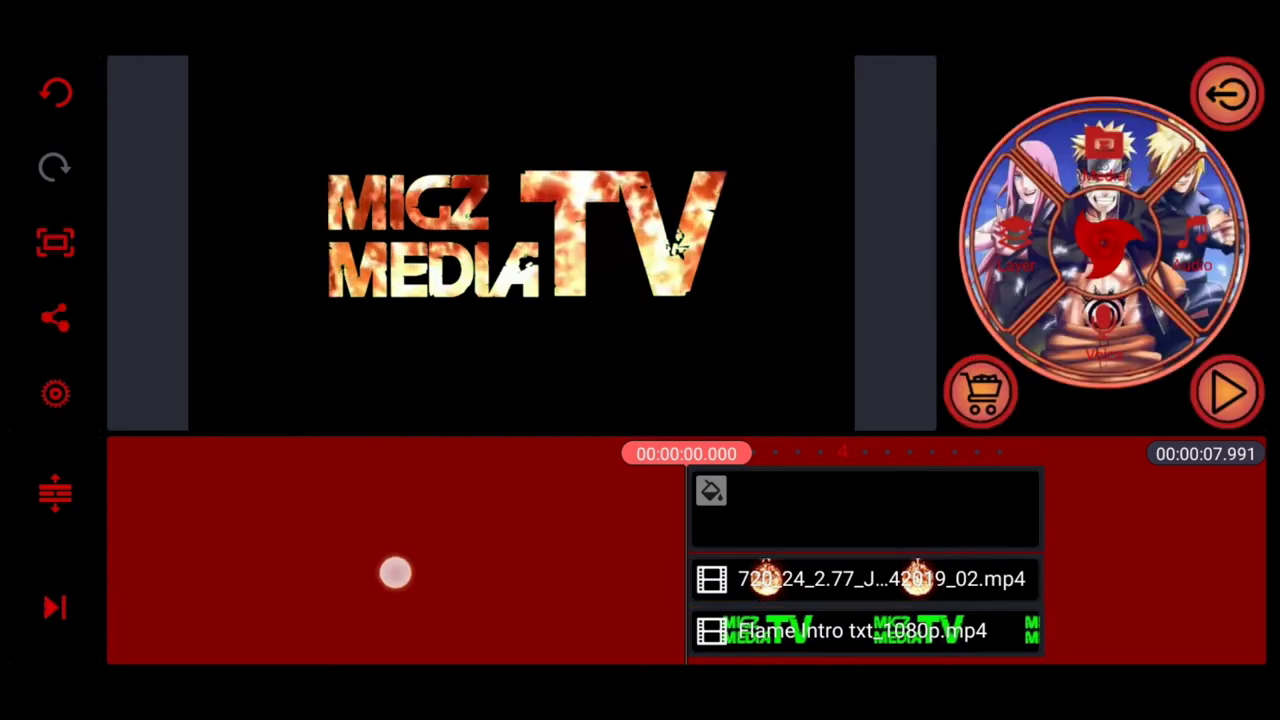
Name the project 'Flame Txt original' and export the orange flame logo video.
{"action": "left_click", "coordinate": [1228, 390]}
{"action": "type", "text": "Flame Txt orig"}
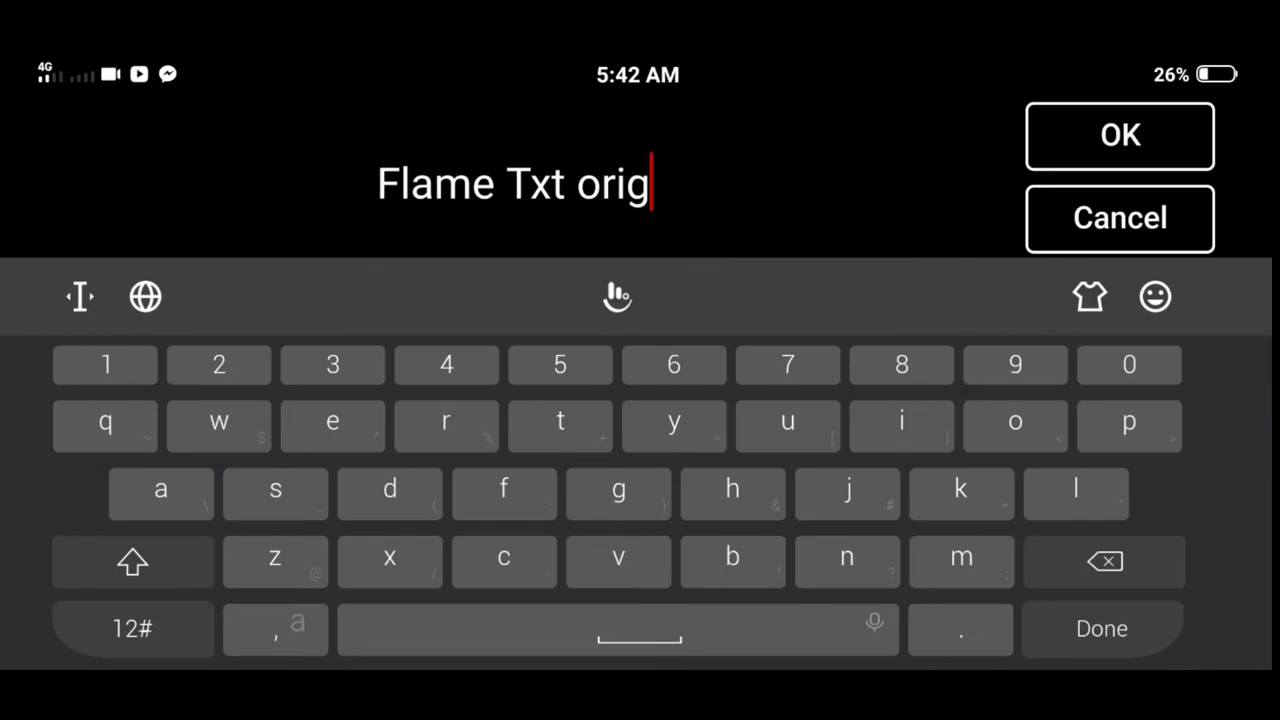
{"action": "left_click", "coordinate": [1120, 136]}
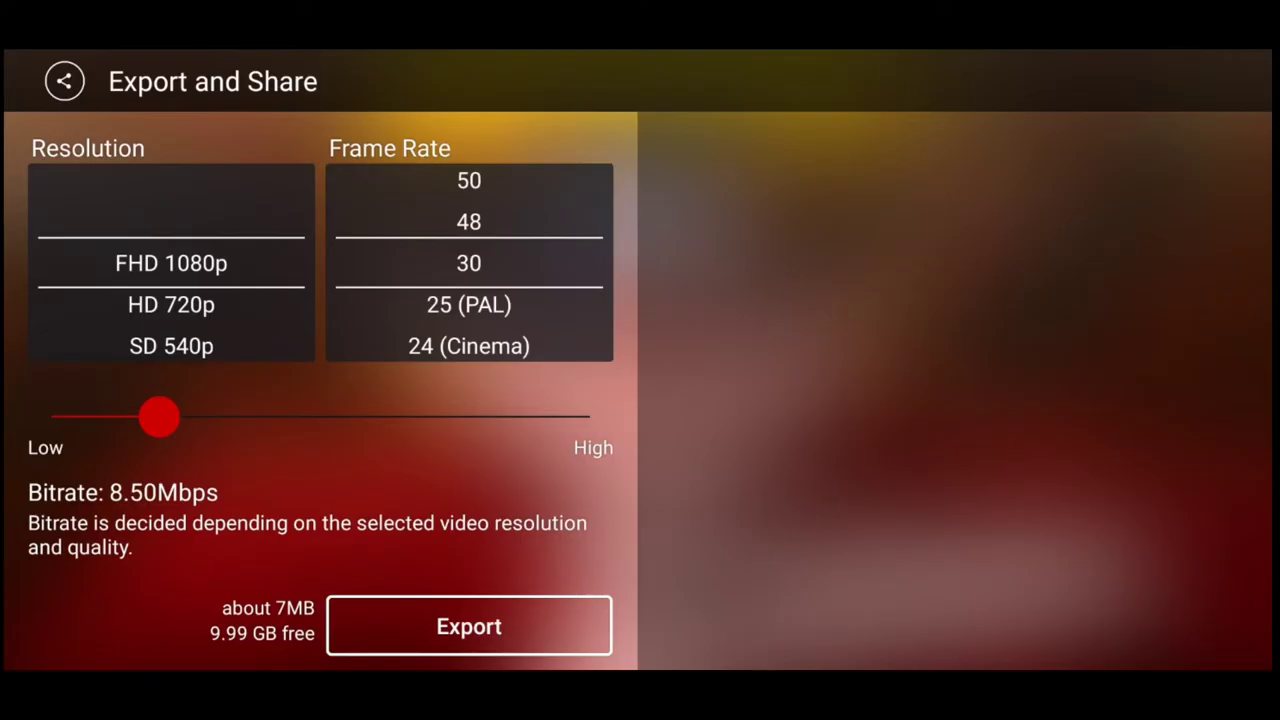
{"action": "left_click", "coordinate": [468, 624]}
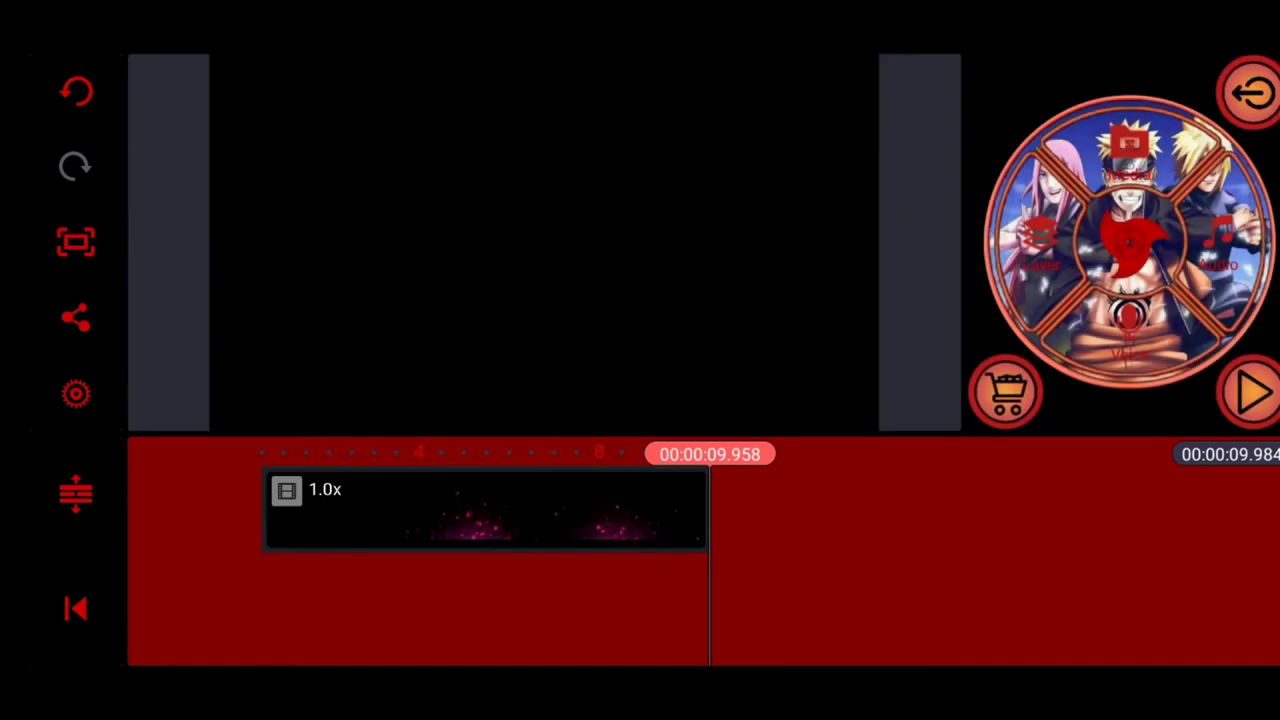
Switch to the blue ember project and add the orange ember video after the existing clip.
{"action": "left_click", "coordinate": [1252, 390]}
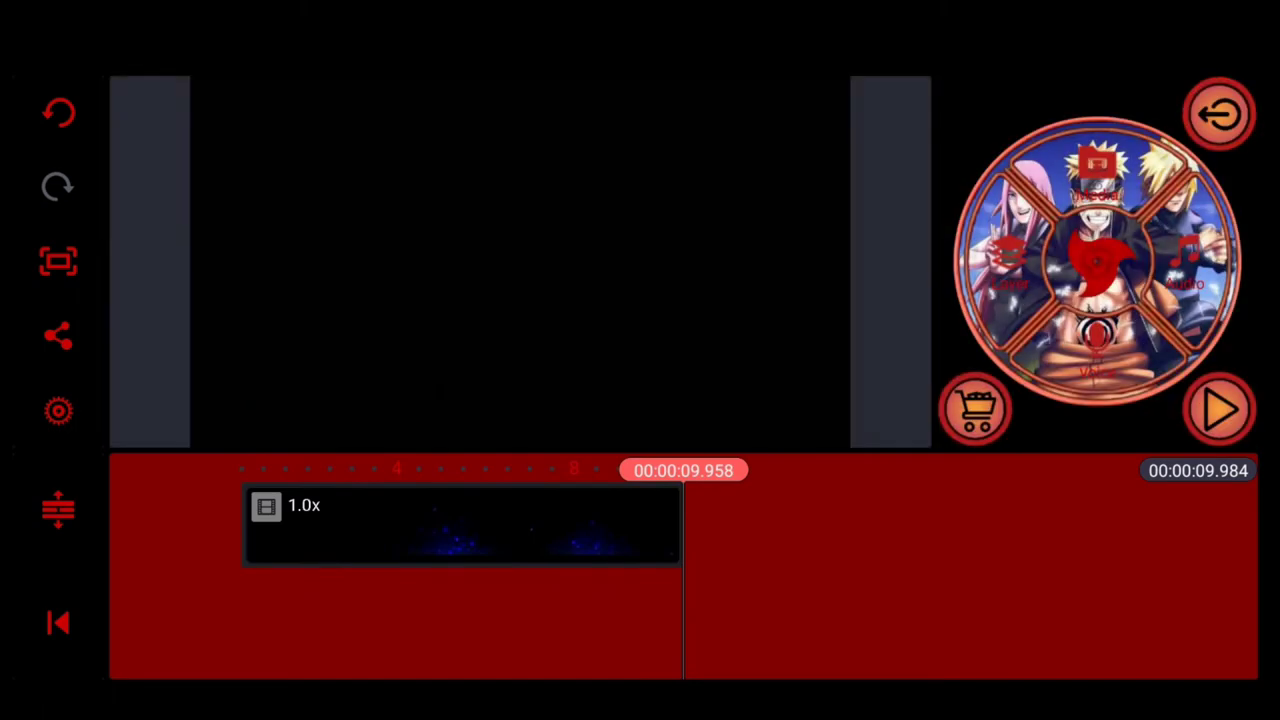
{"action": "left_click", "coordinate": [1218, 408]}
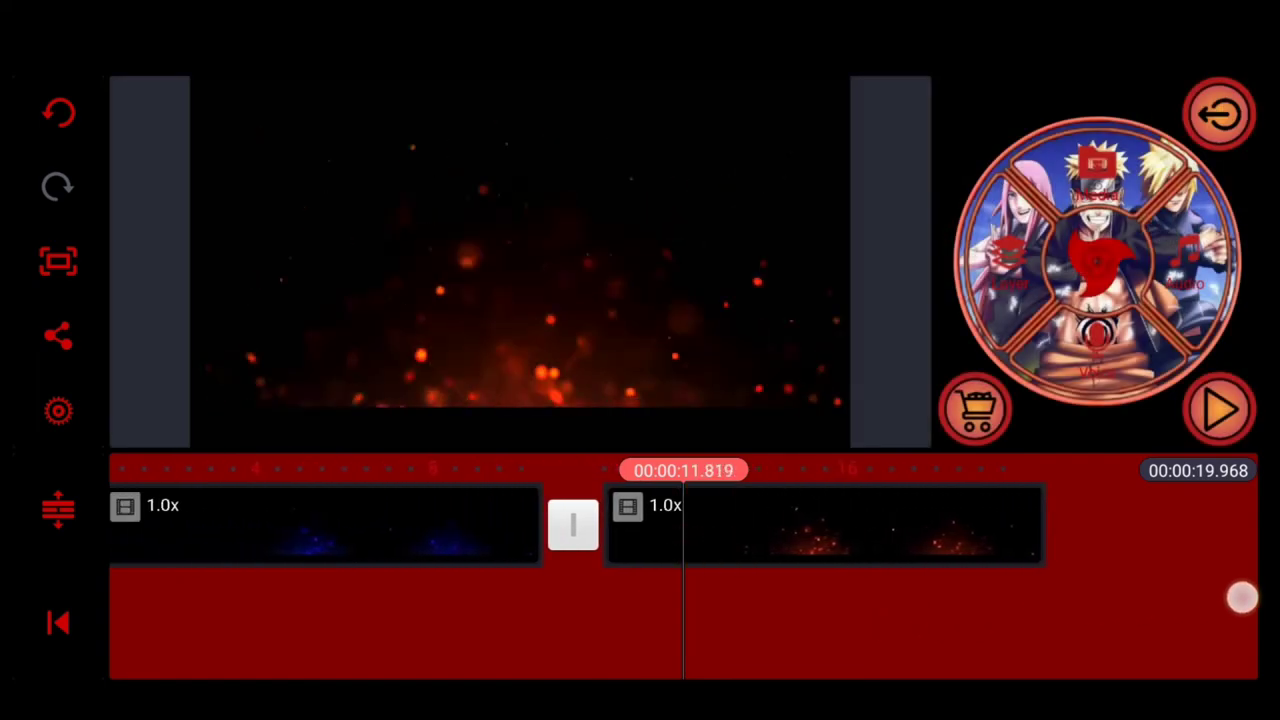
{"action": "left_click", "coordinate": [1218, 408]}
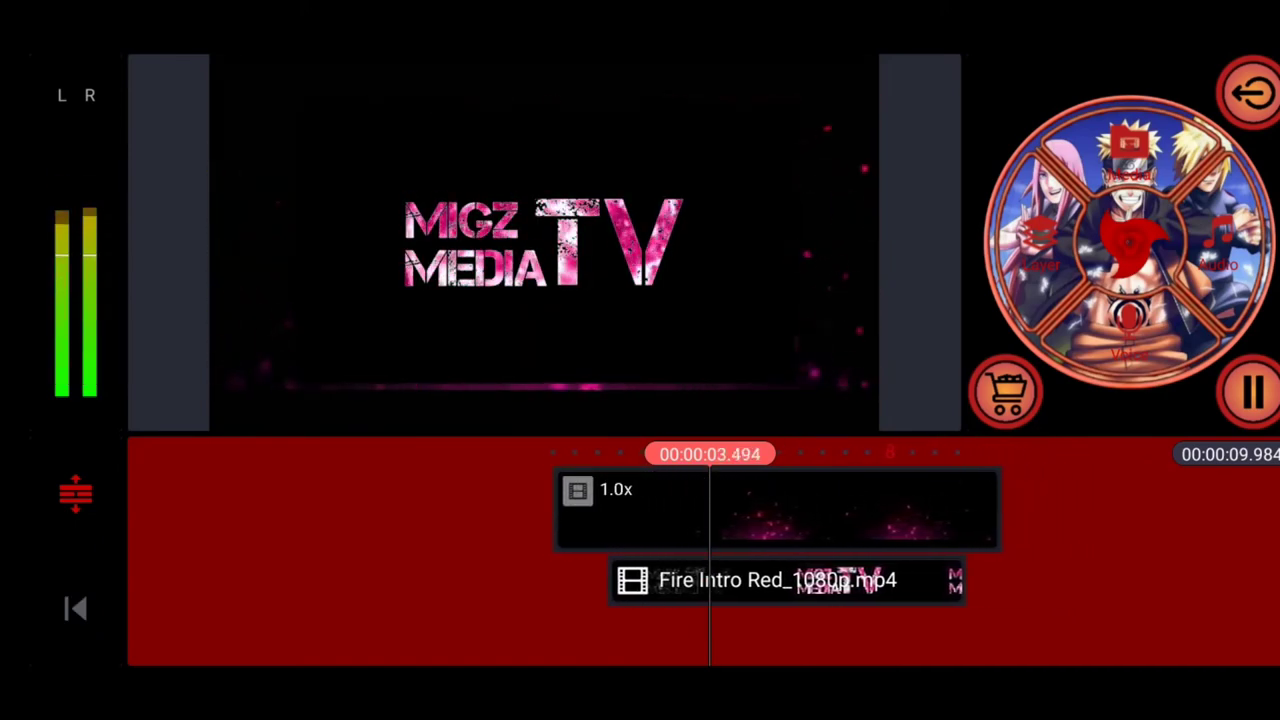
Select the Fire Intro Red_1080p.mp4 logo layer and review its In Animation options.
{"action": "left_click", "coordinate": [784, 580]}
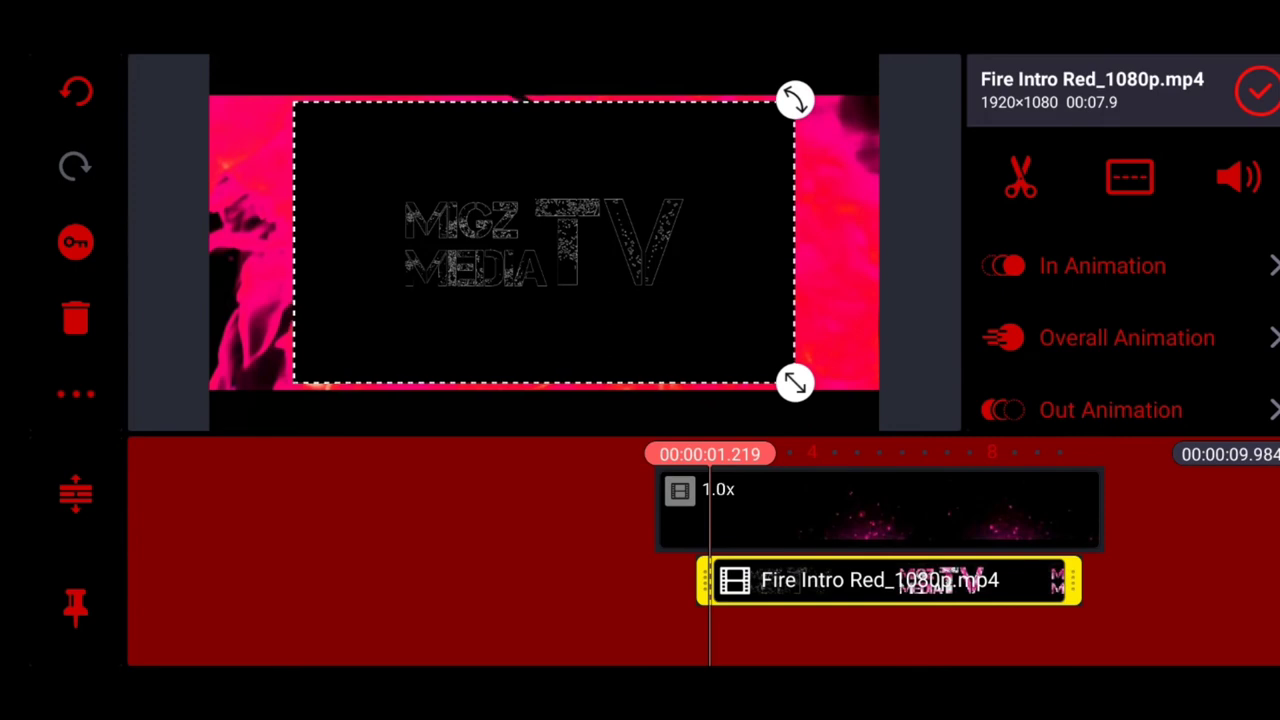
{"action": "left_click", "coordinate": [1100, 264]}
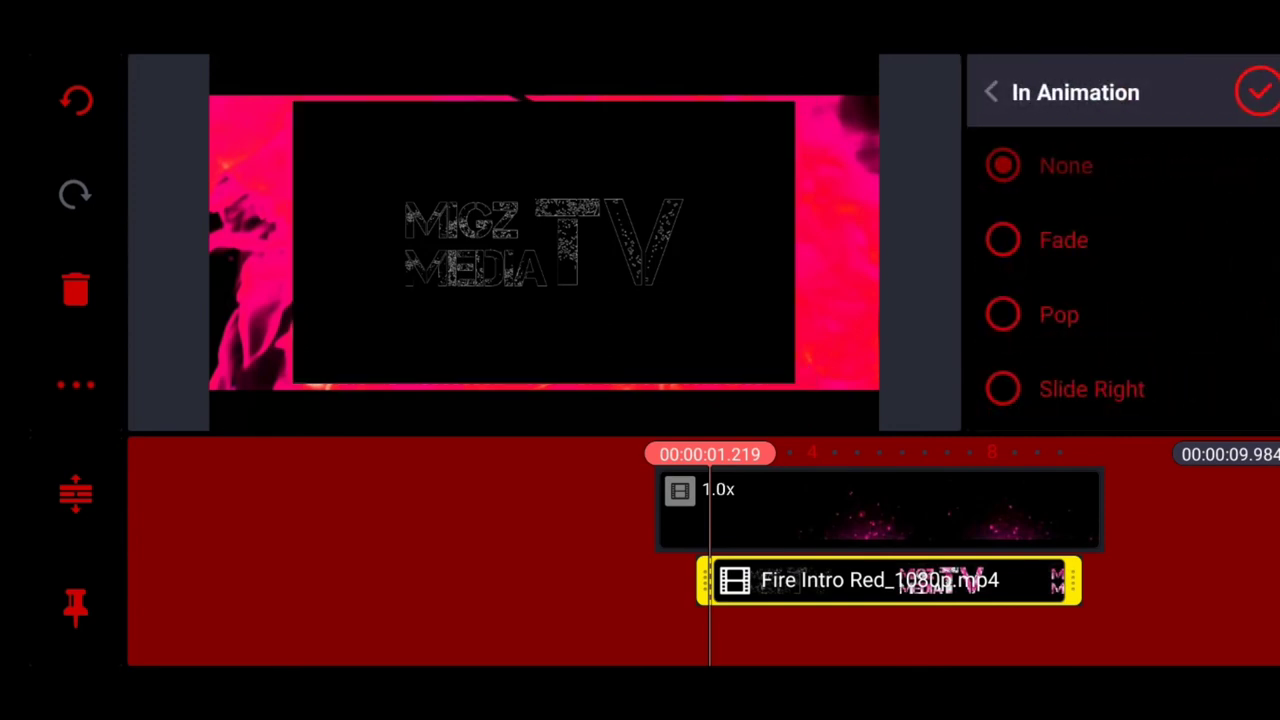
{"action": "left_click", "coordinate": [1004, 240]}
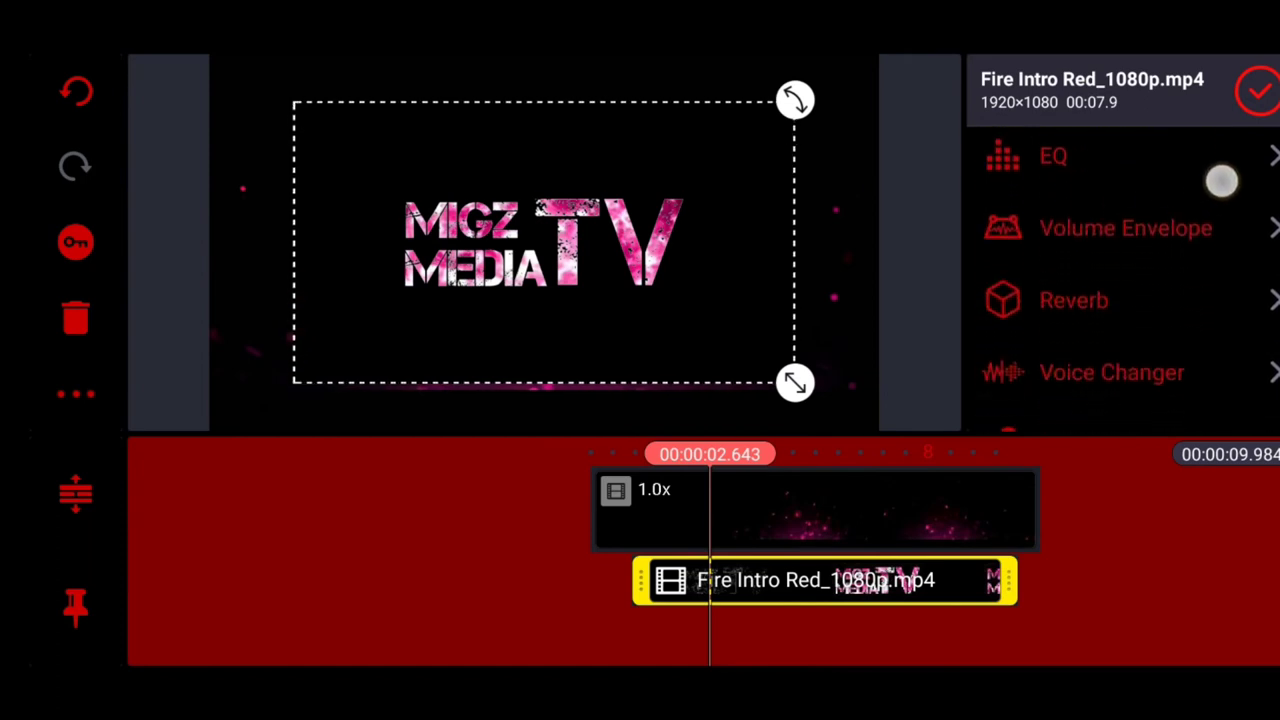
Keyframe the logo layer and enlarge it to fill more of the frame near the clip's end.
{"action": "scroll", "scroll_direction": "down", "scroll_amount": 3}
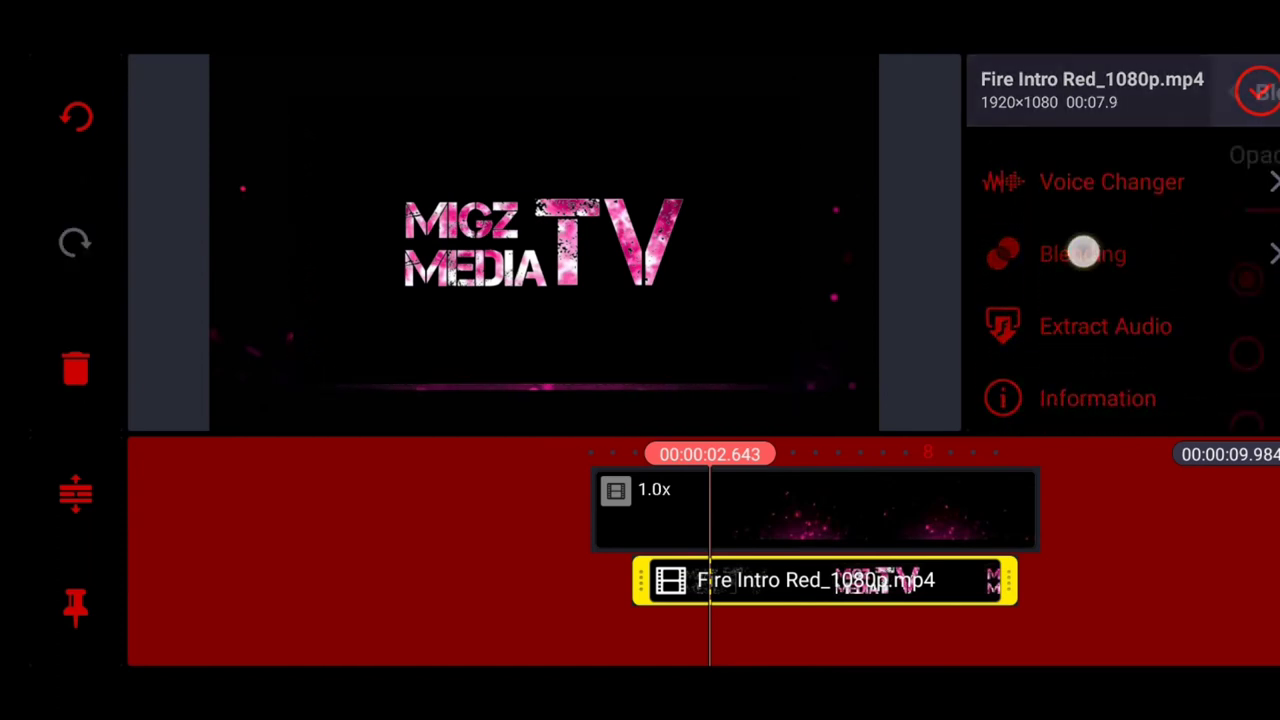
{"action": "left_click", "coordinate": [1084, 252]}
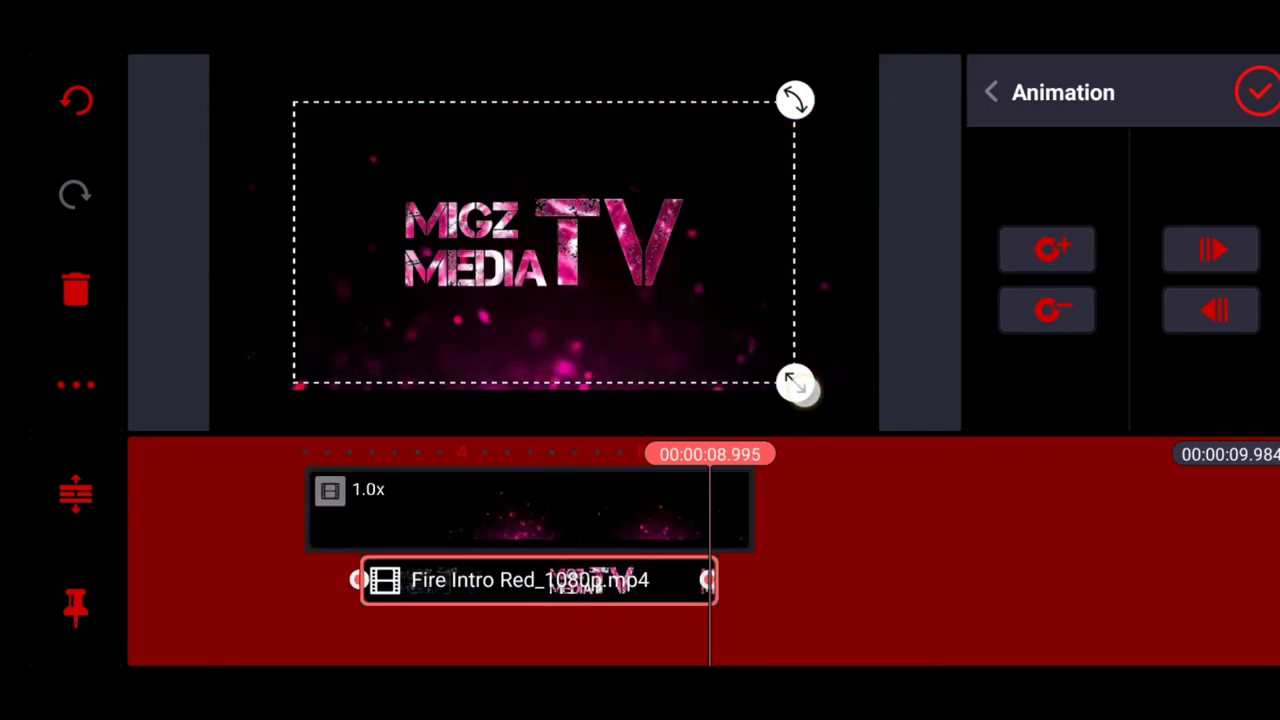
{"action": "left_click_drag", "start_coordinate": [798, 384], "coordinate": [868, 420]}
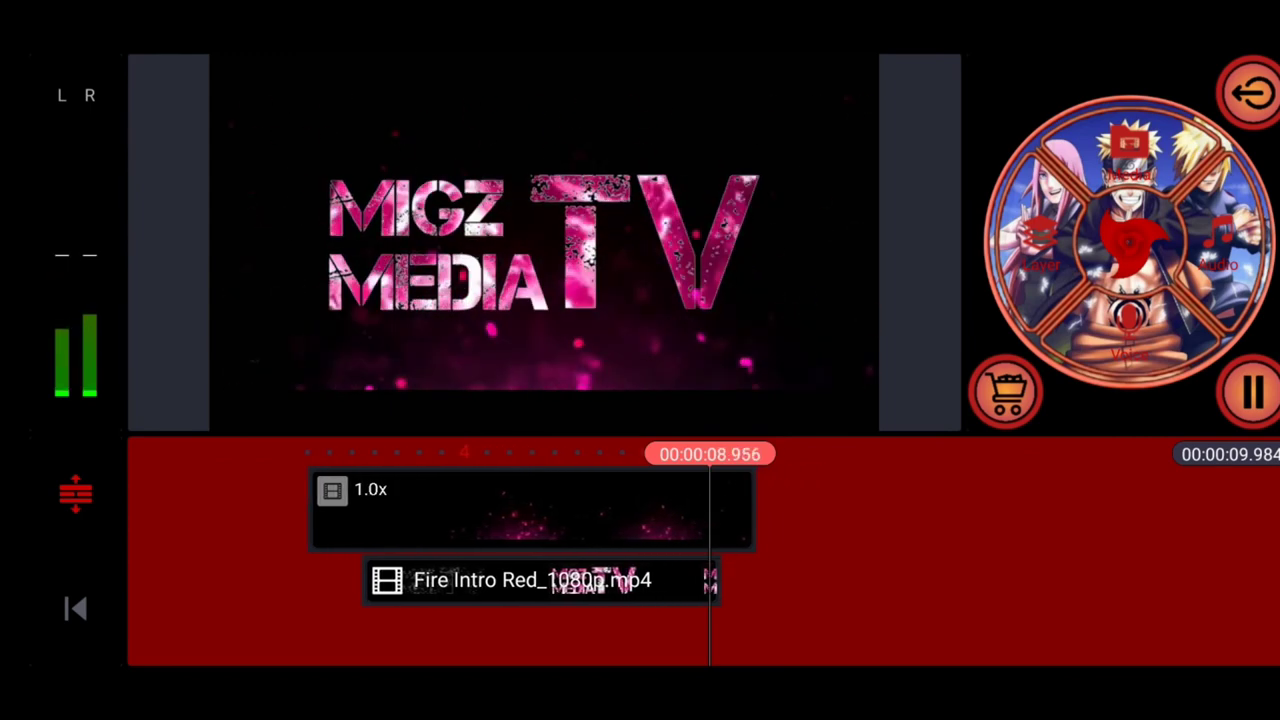
Reselect the logo layer and browse its Out Animation choices.
{"action": "left_click", "coordinate": [530, 580]}
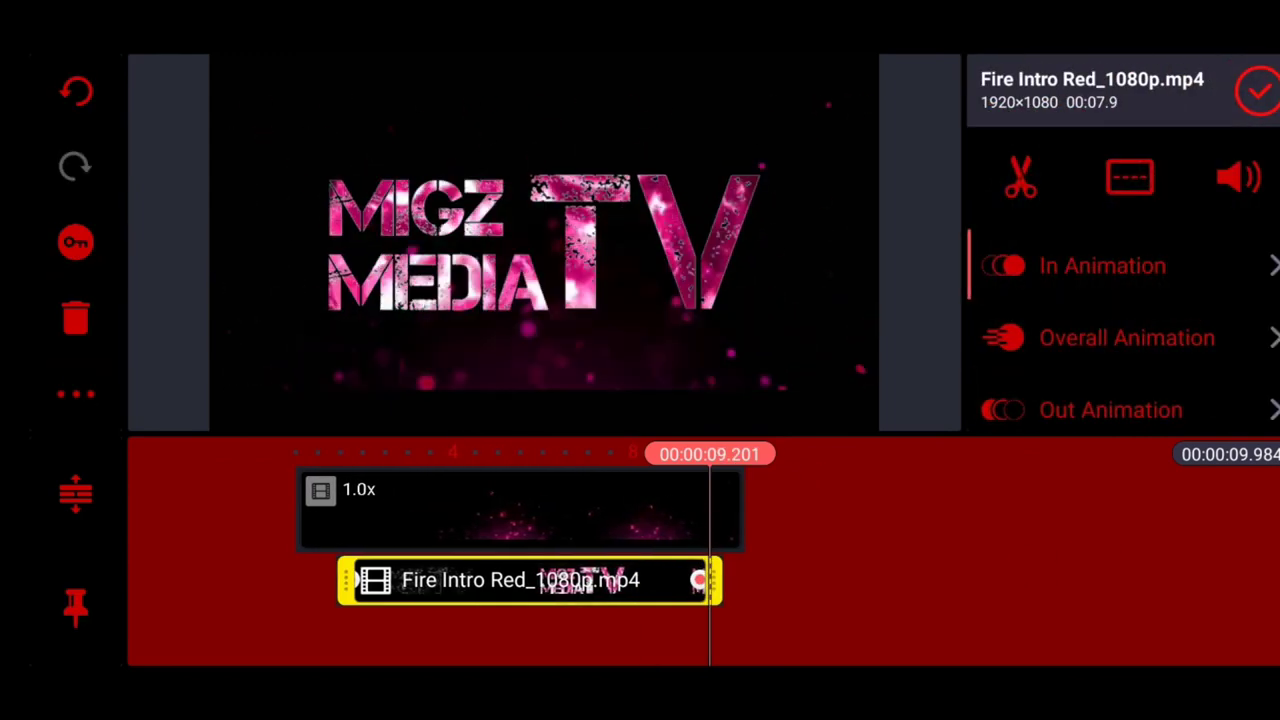
{"action": "left_click", "coordinate": [1110, 408]}
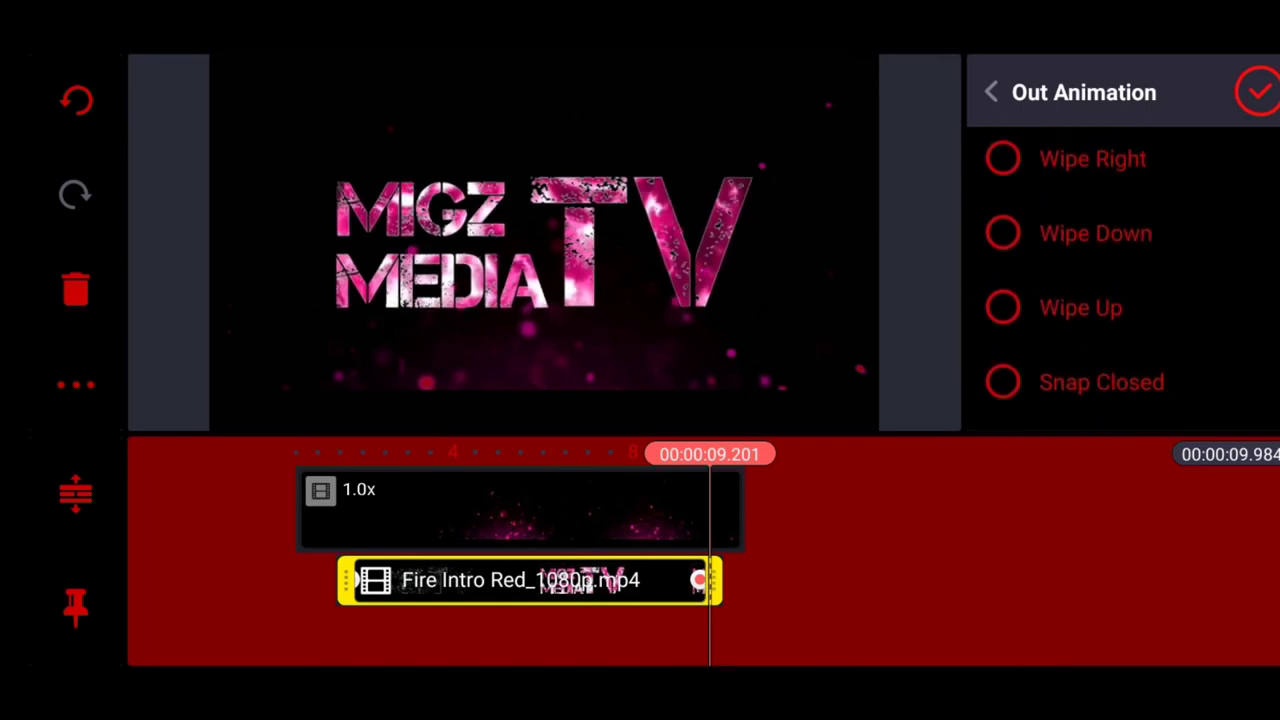
{"action": "scroll", "scroll_direction": "down", "scroll_amount": 3}
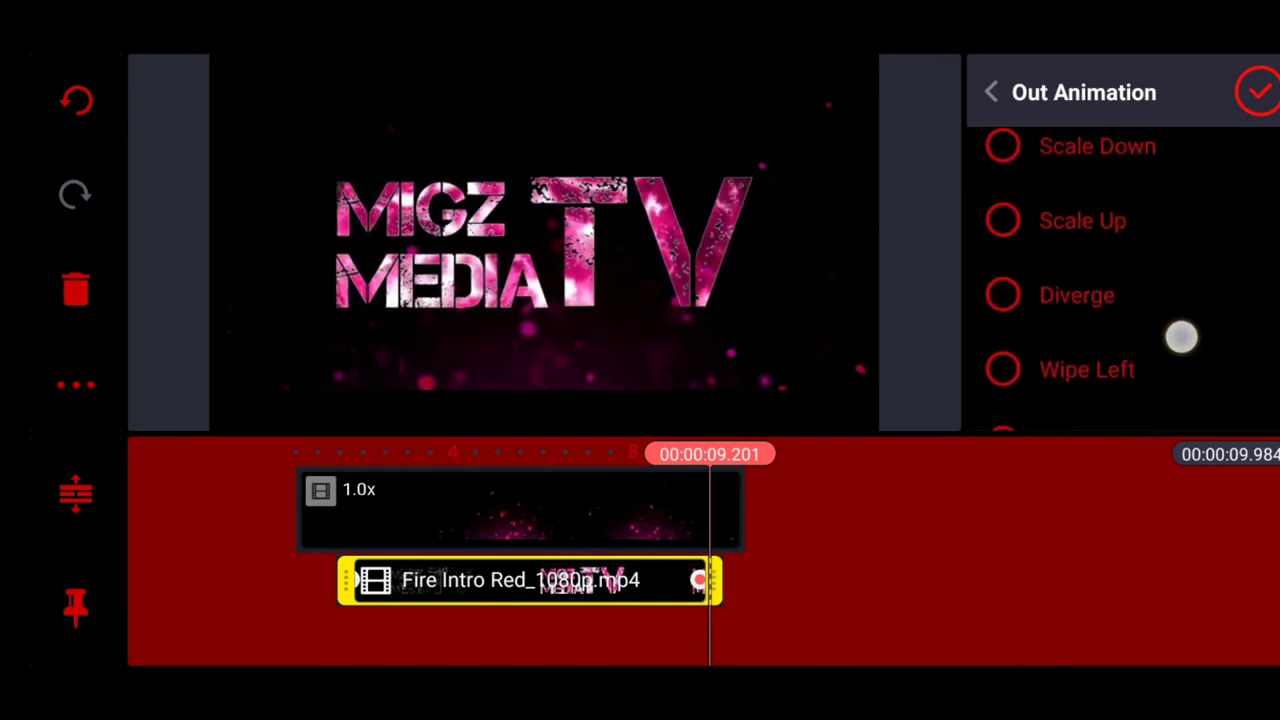